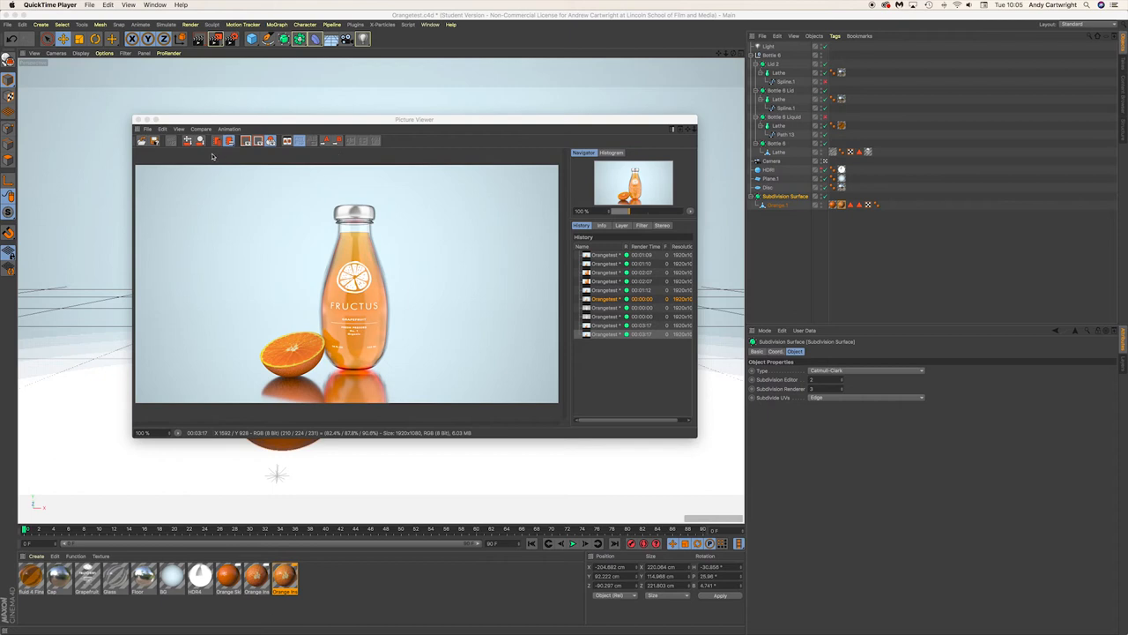
pyautogui.moveTo(171, 79)
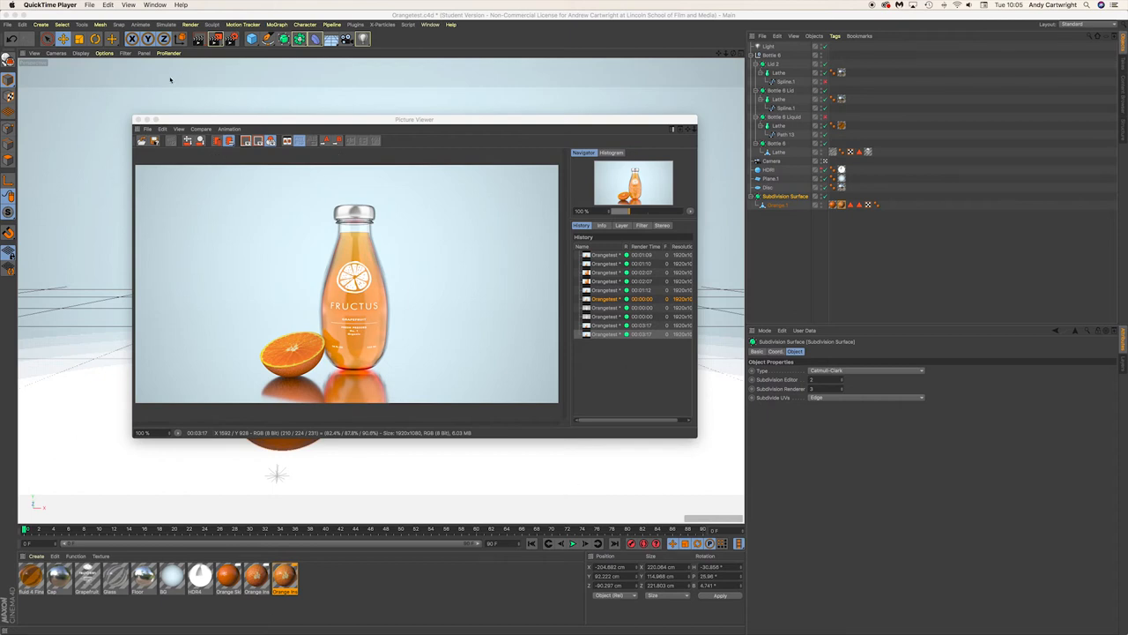
pyautogui.moveTo(282, 356)
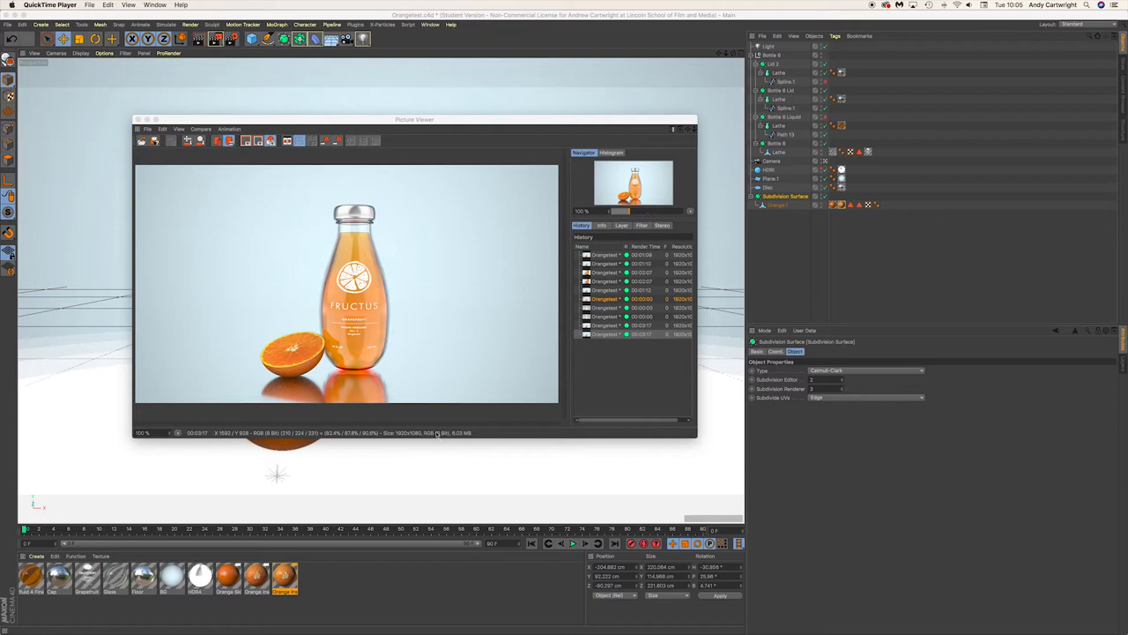
pyautogui.moveTo(69, 145)
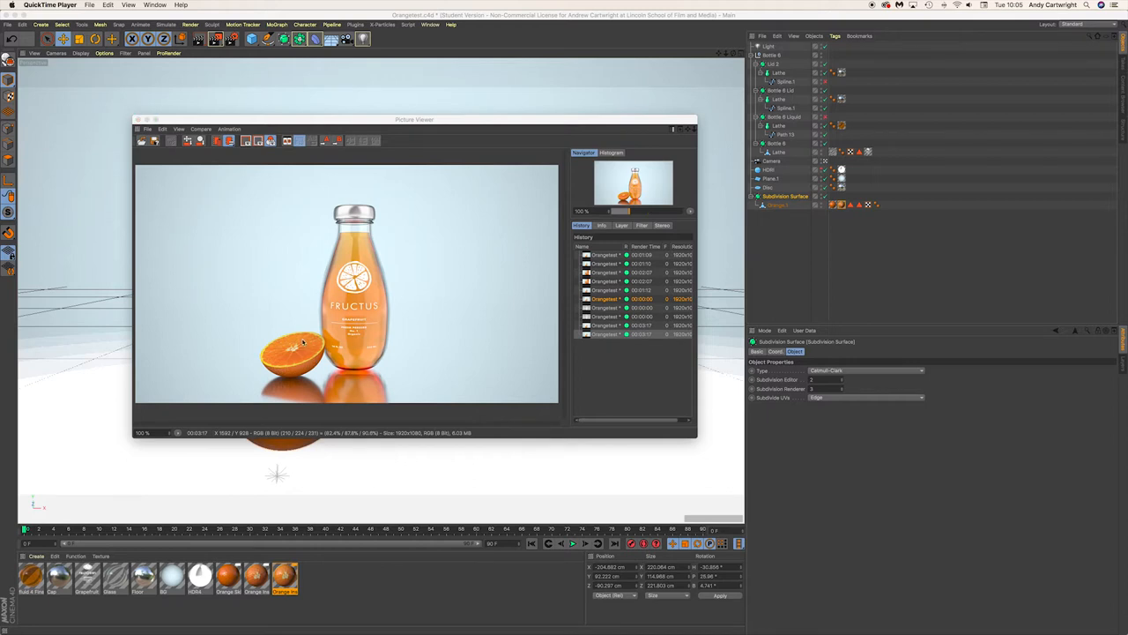
pyautogui.moveTo(353, 215)
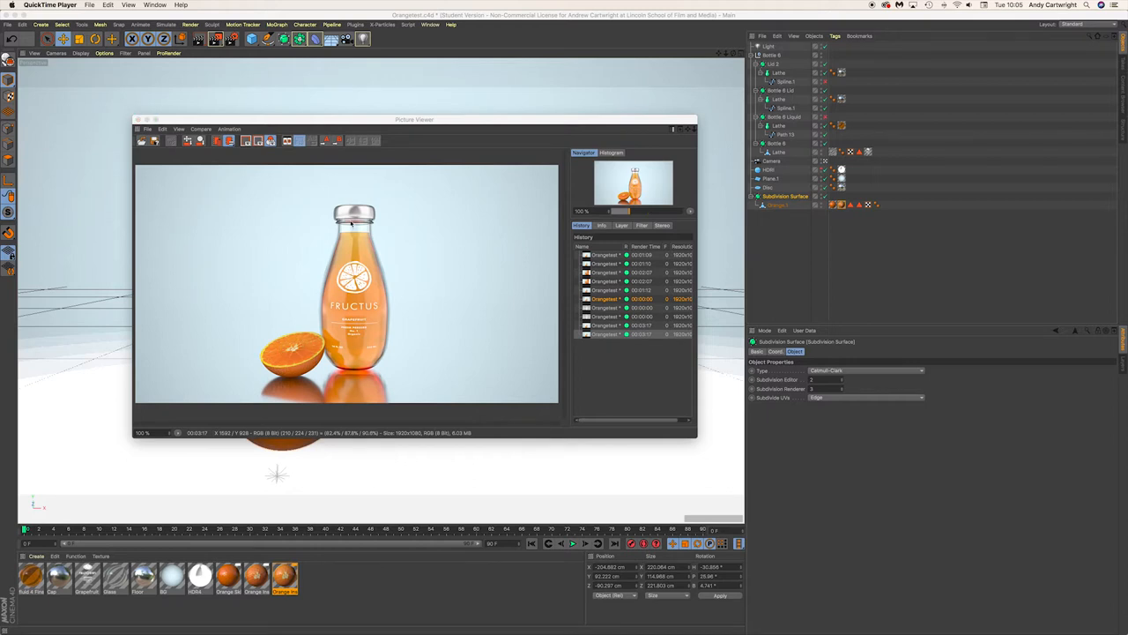
pyautogui.moveTo(313, 187)
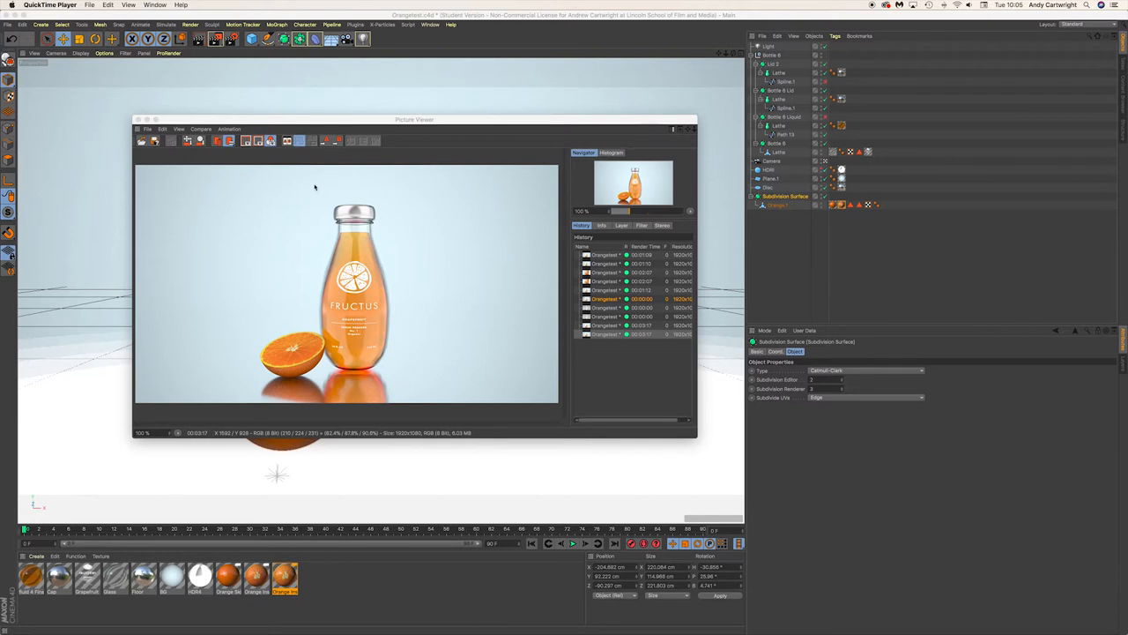
pyautogui.moveTo(331, 214)
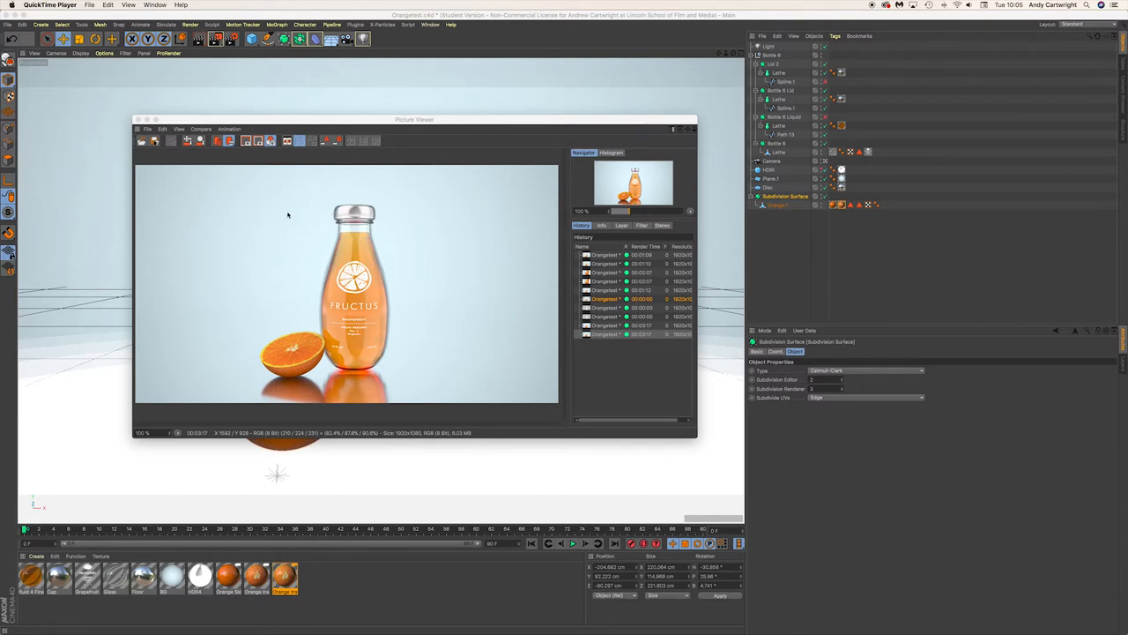
pyautogui.moveTo(329, 308)
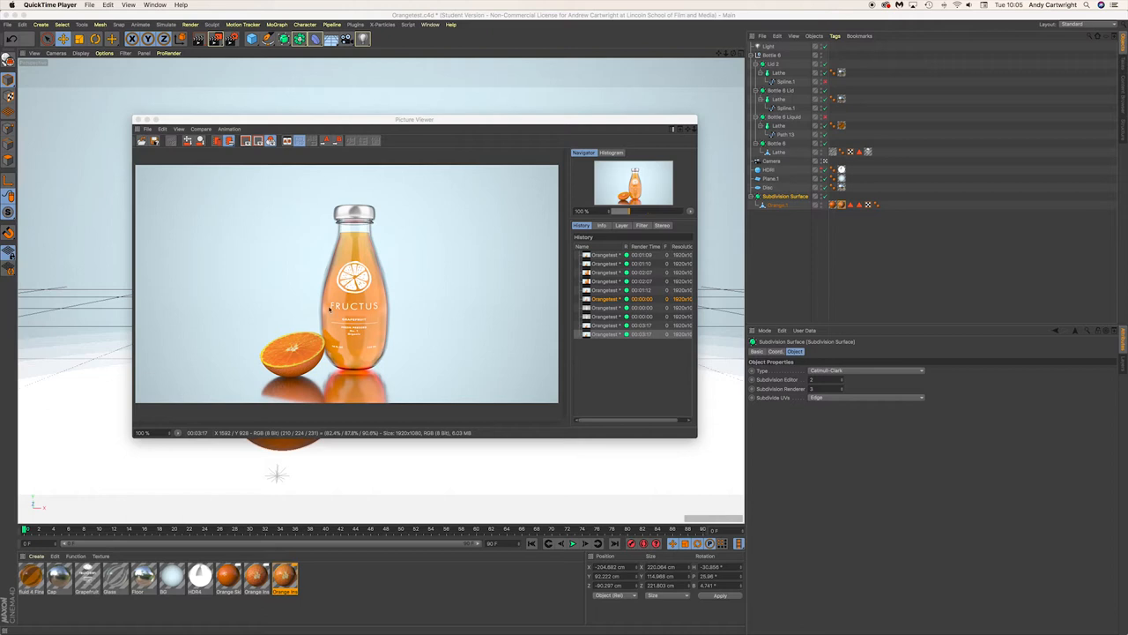
pyautogui.moveTo(268, 191)
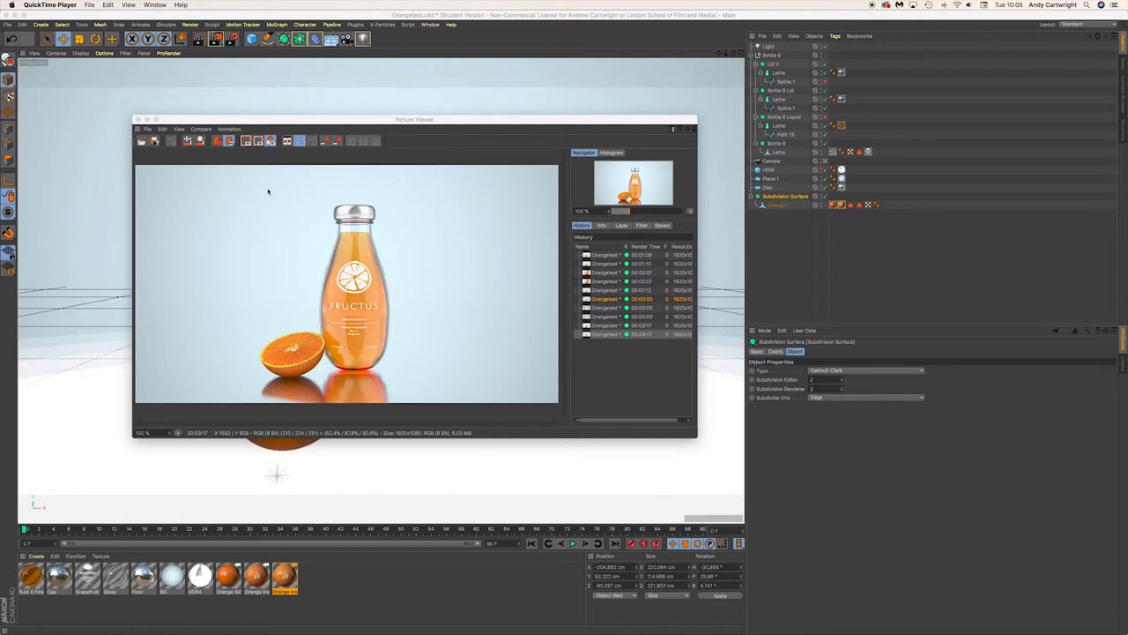
pyautogui.moveTo(378, 184)
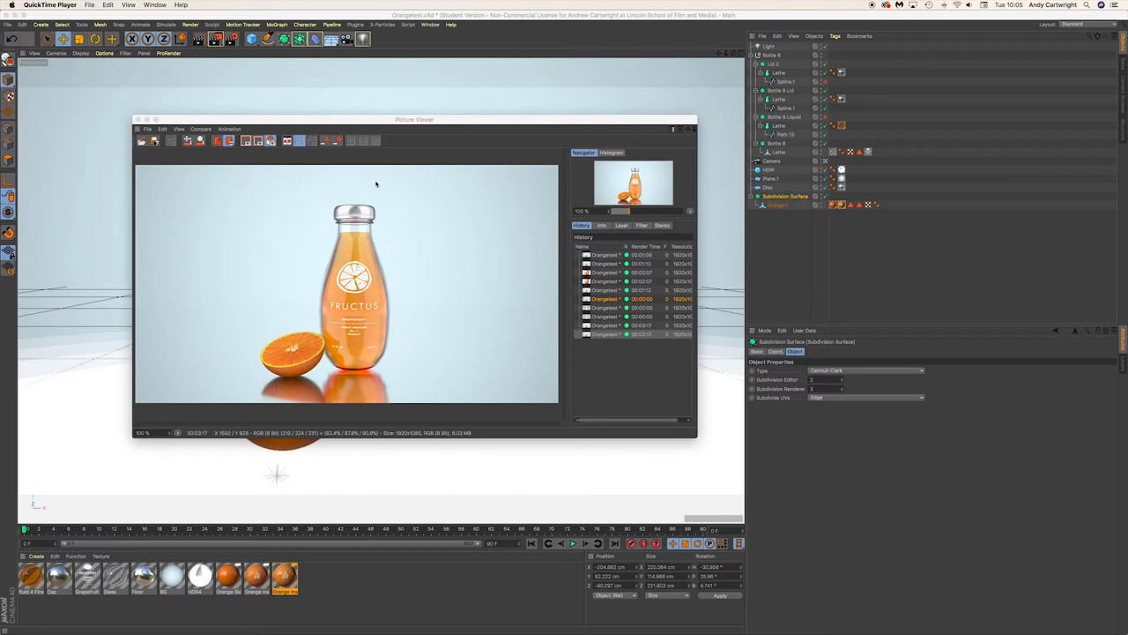
pyautogui.moveTo(354, 338)
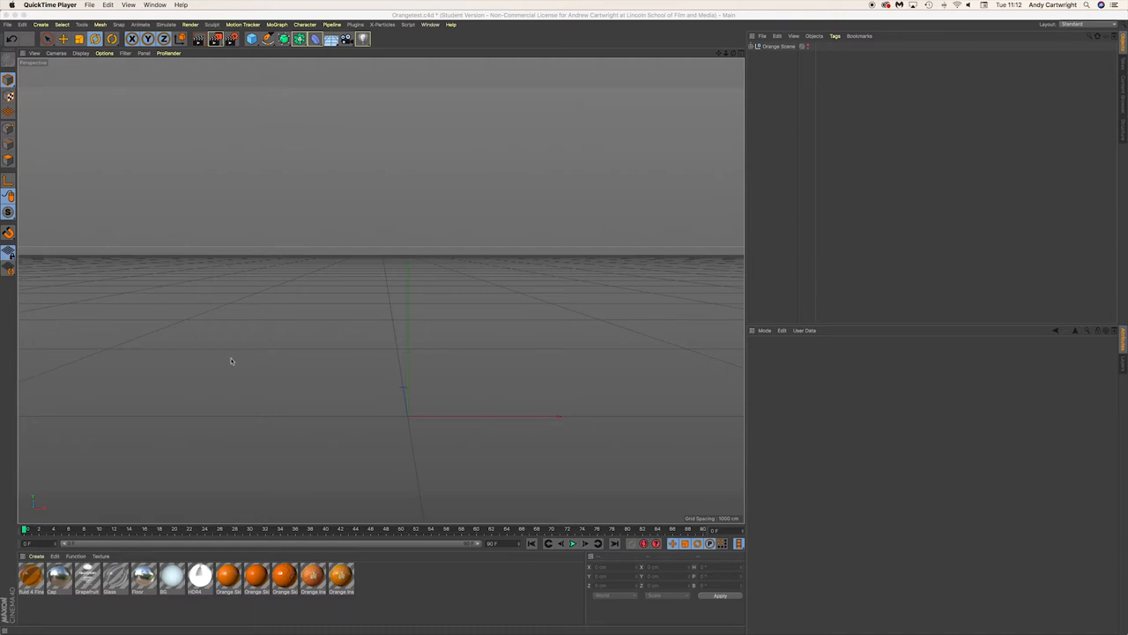
pyautogui.moveTo(497, 260)
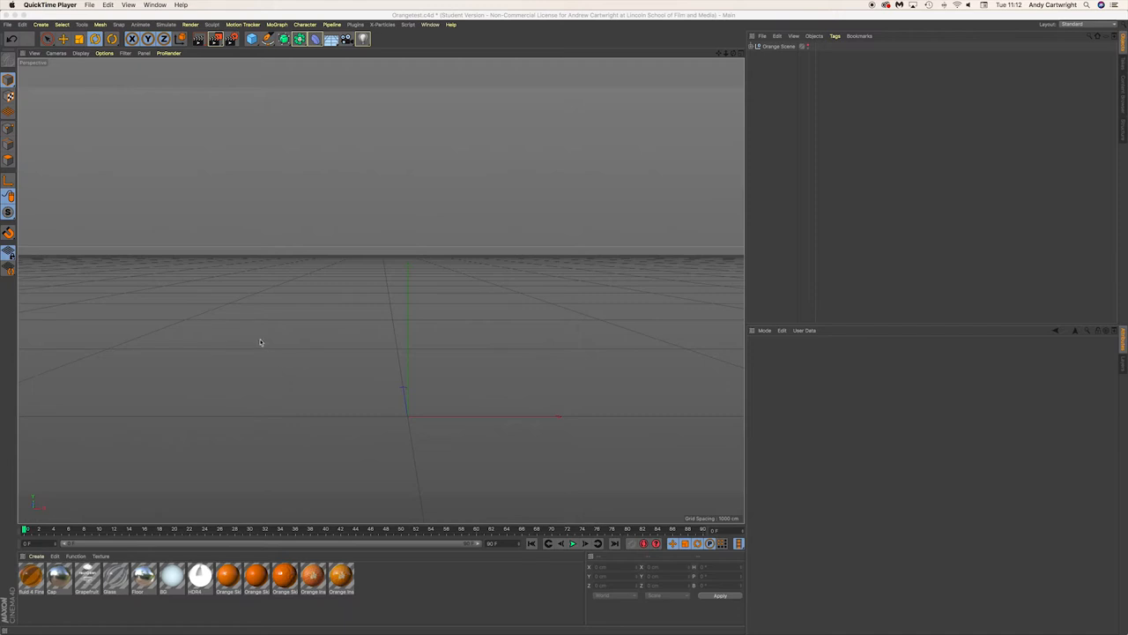
pyautogui.moveTo(250, 335)
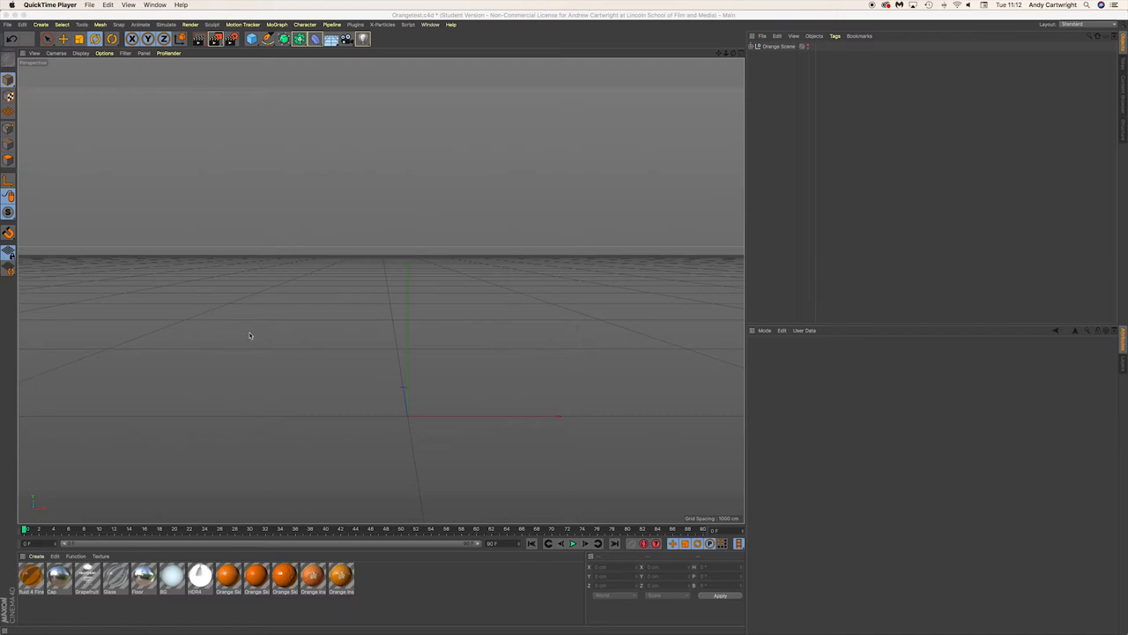
pyautogui.moveTo(360, 121)
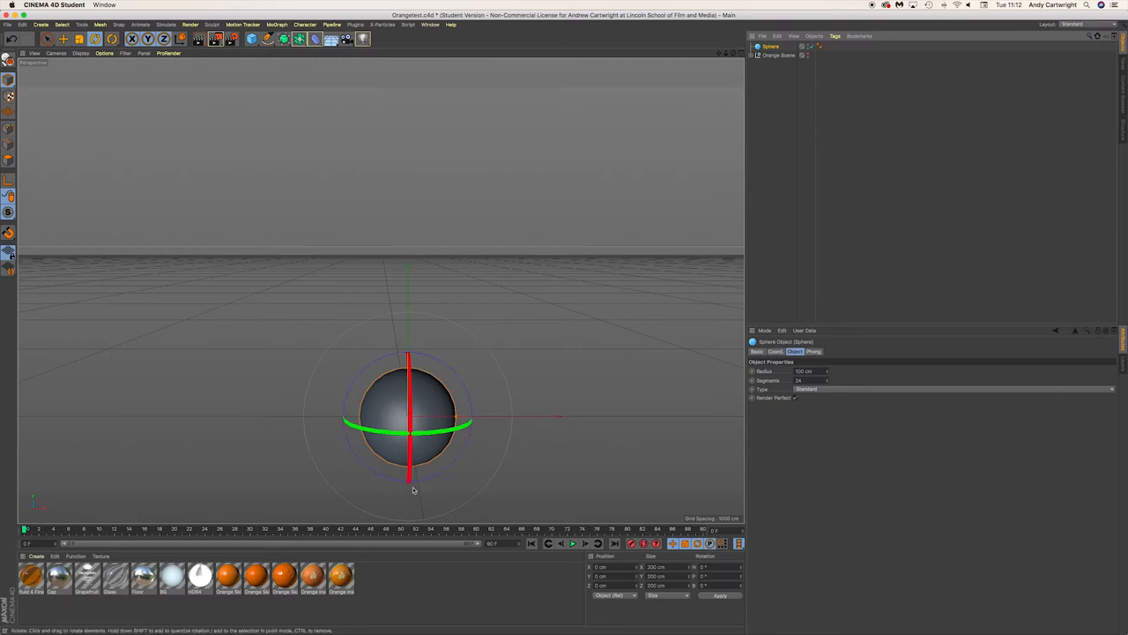
pyautogui.moveTo(738, 112)
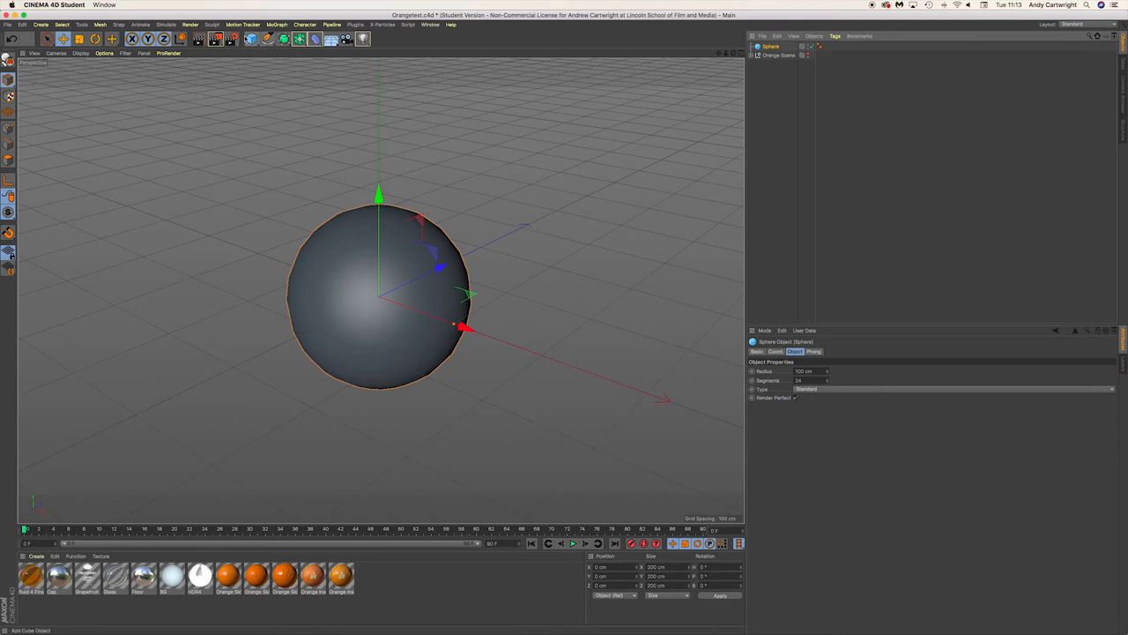
# Add a Cube over the sphere and group Sphere and Cube under a new Boolean.
pyautogui.click(303, 40)
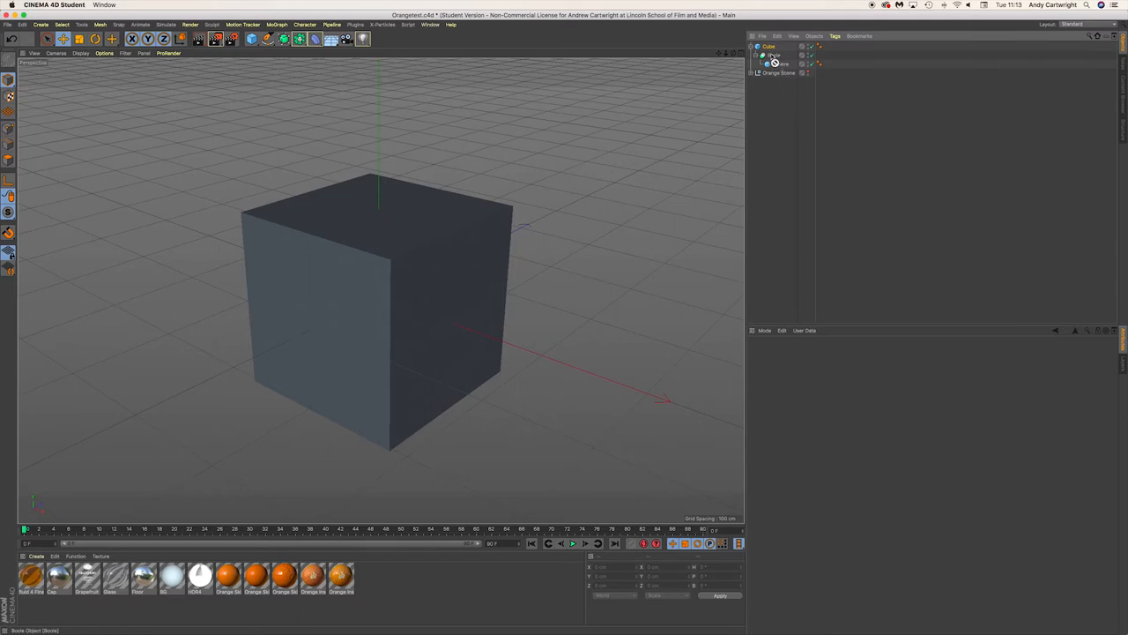
pyautogui.click(765, 46)
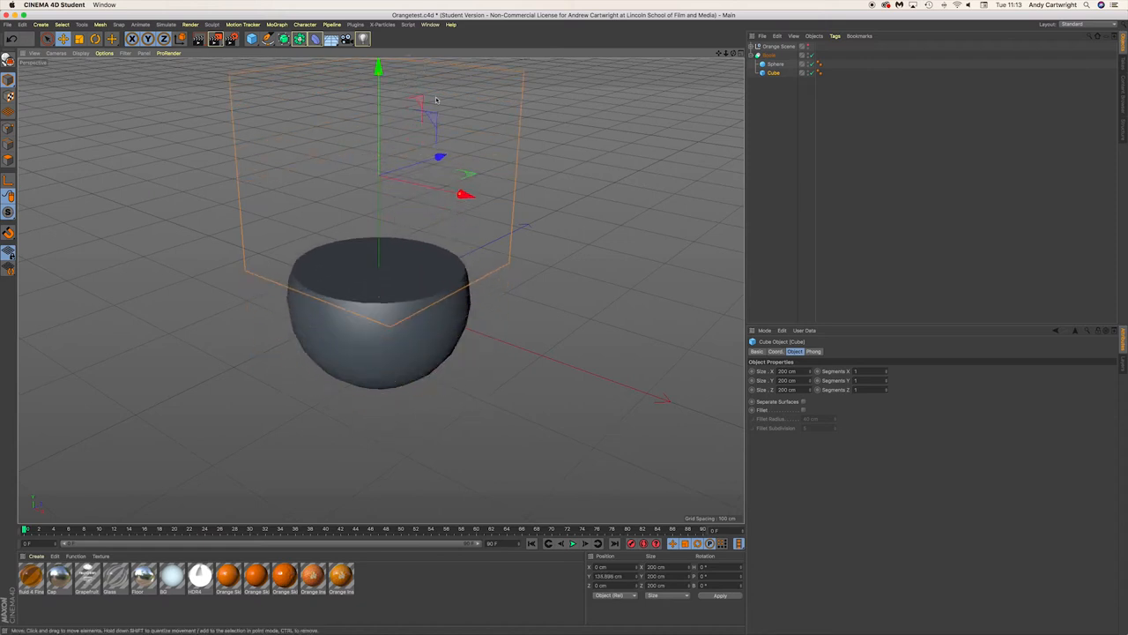
pyautogui.click(774, 64)
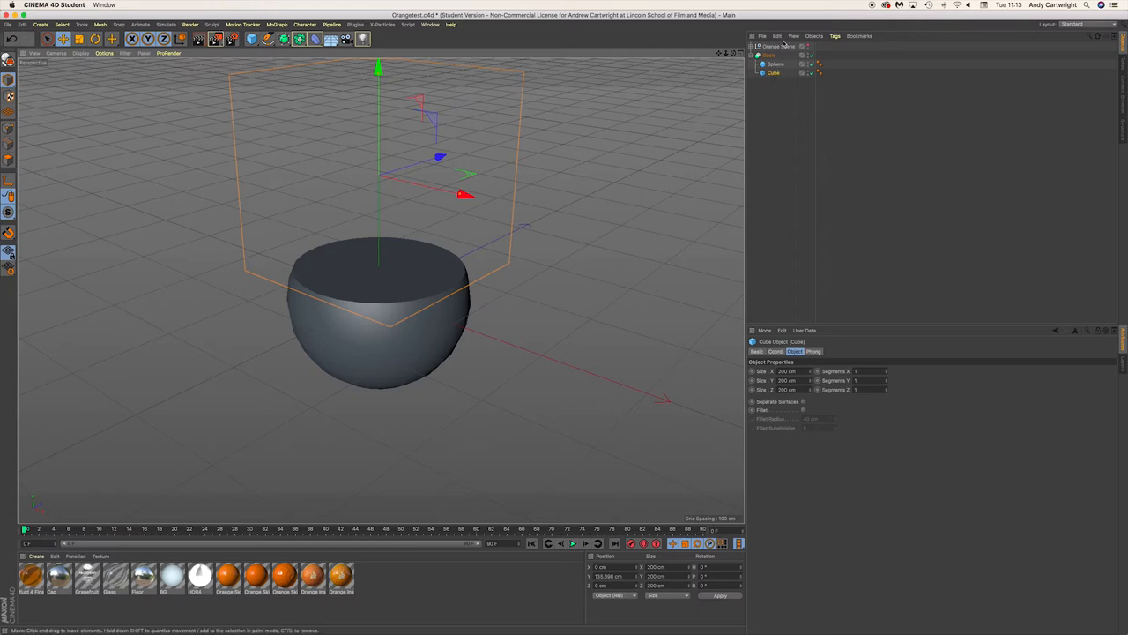
pyautogui.click(769, 55)
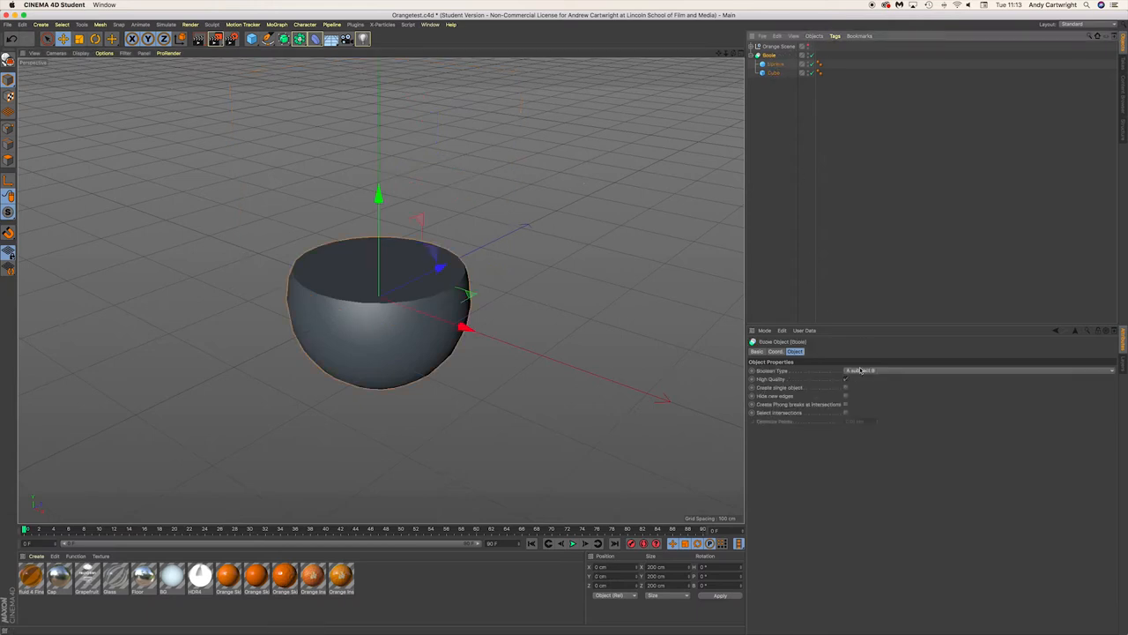
# Inspect the Boolean's children, then switch to the finished half-orange scene.
pyautogui.click(775, 63)
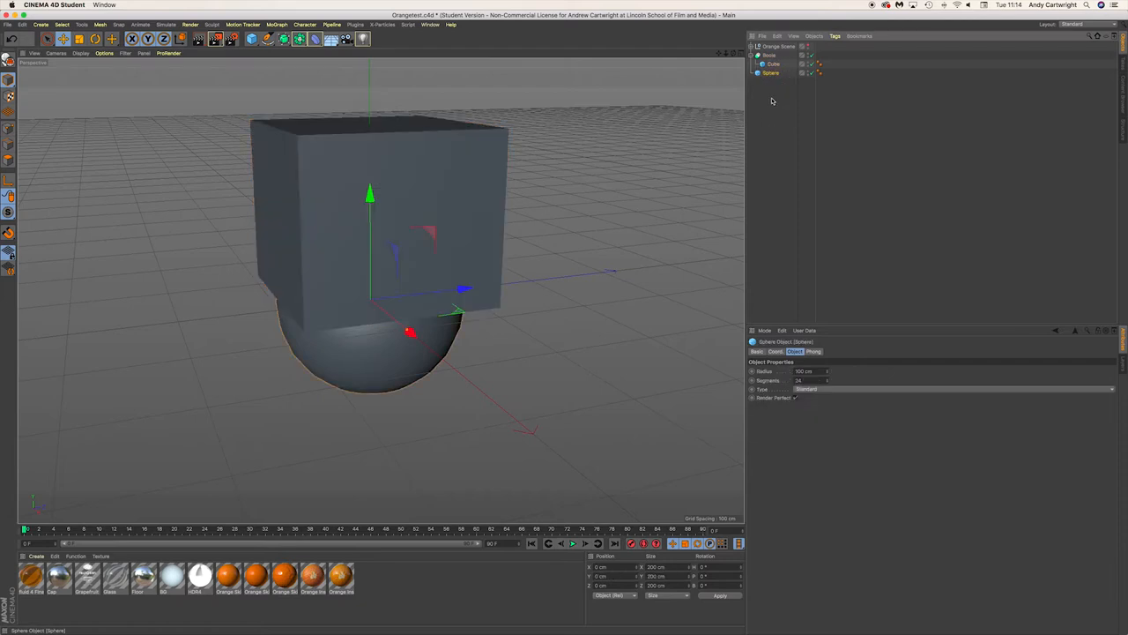
pyautogui.click(769, 63)
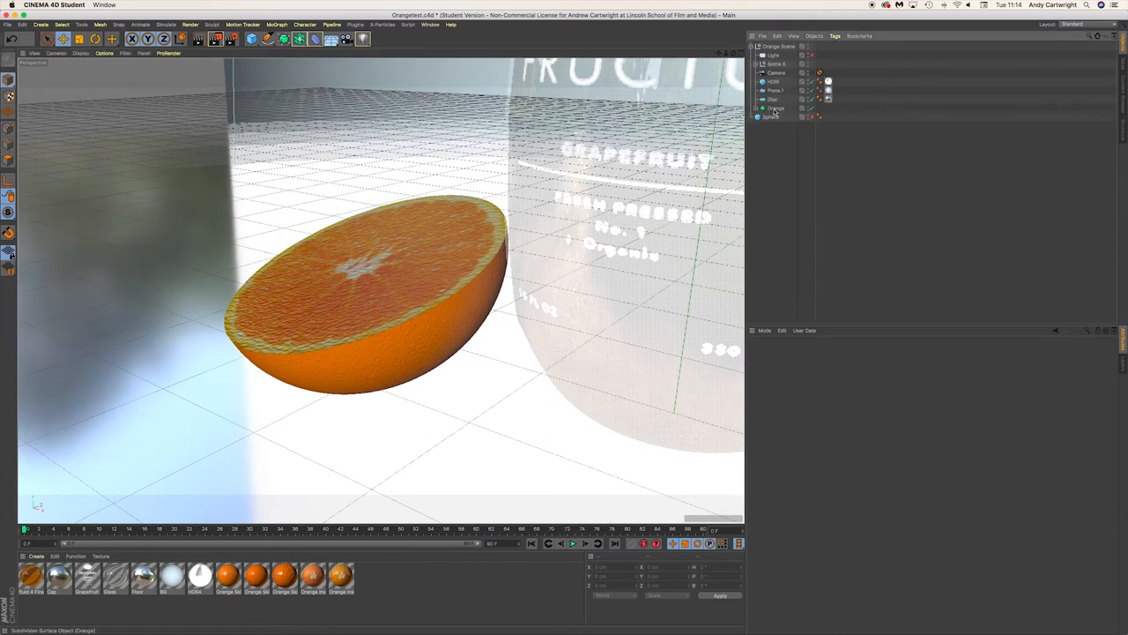
pyautogui.click(776, 108)
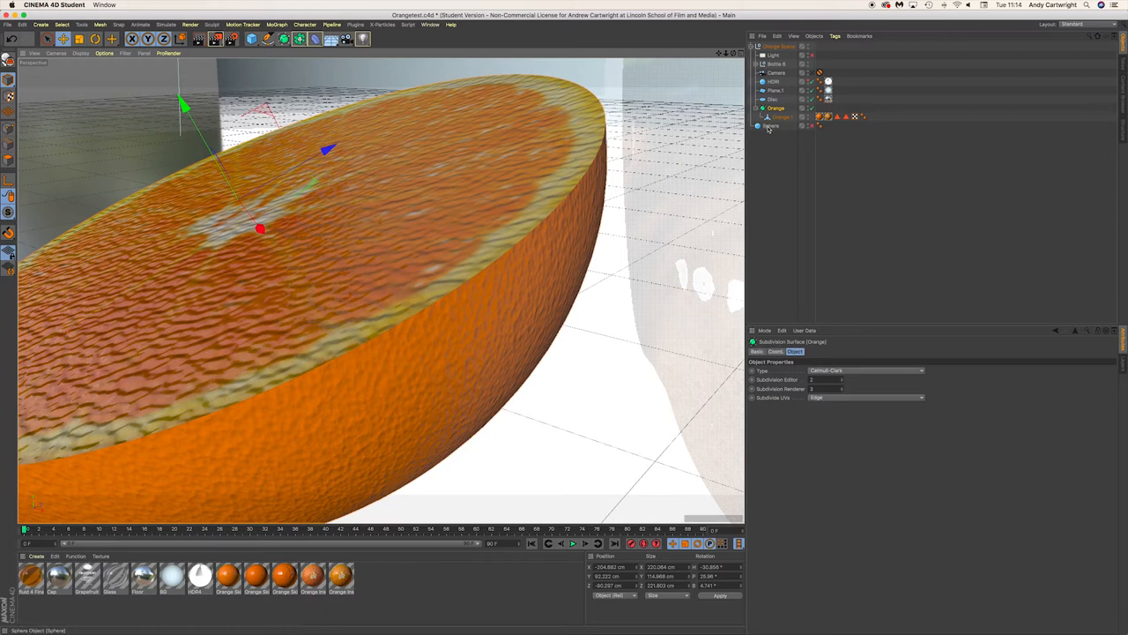
pyautogui.rightClick(772, 125)
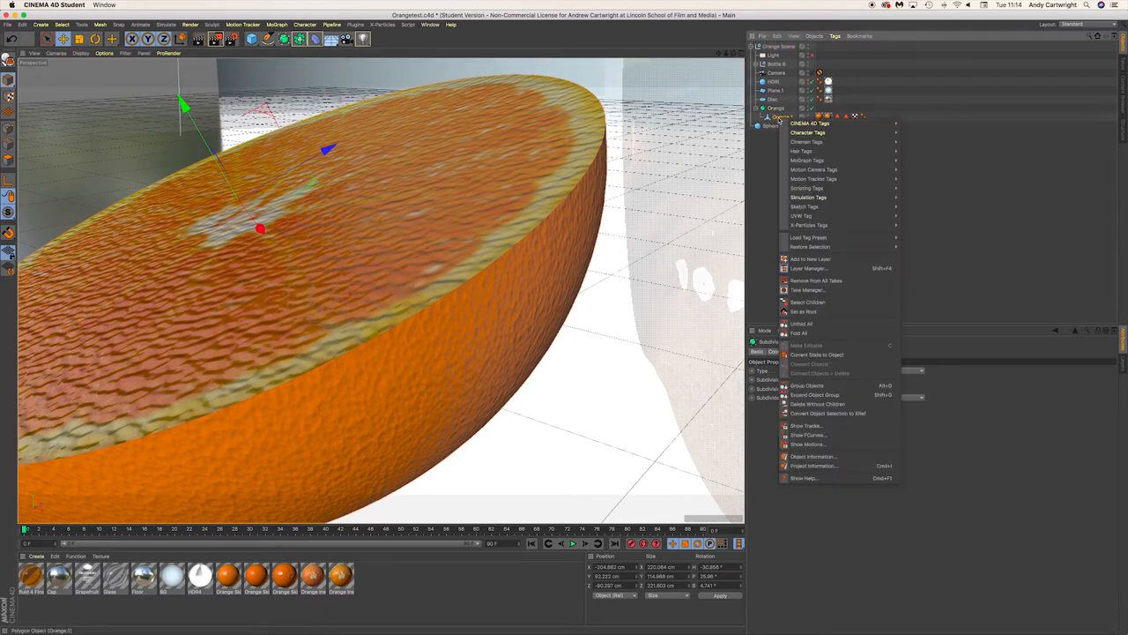
pyautogui.moveTo(807, 133)
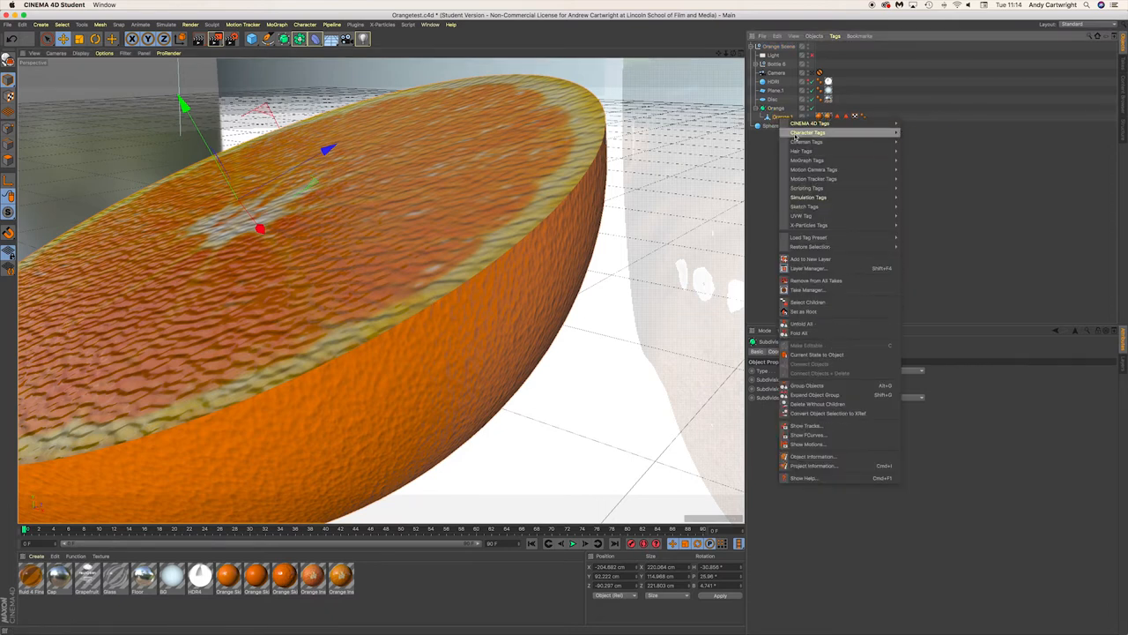
pyautogui.moveTo(818, 363)
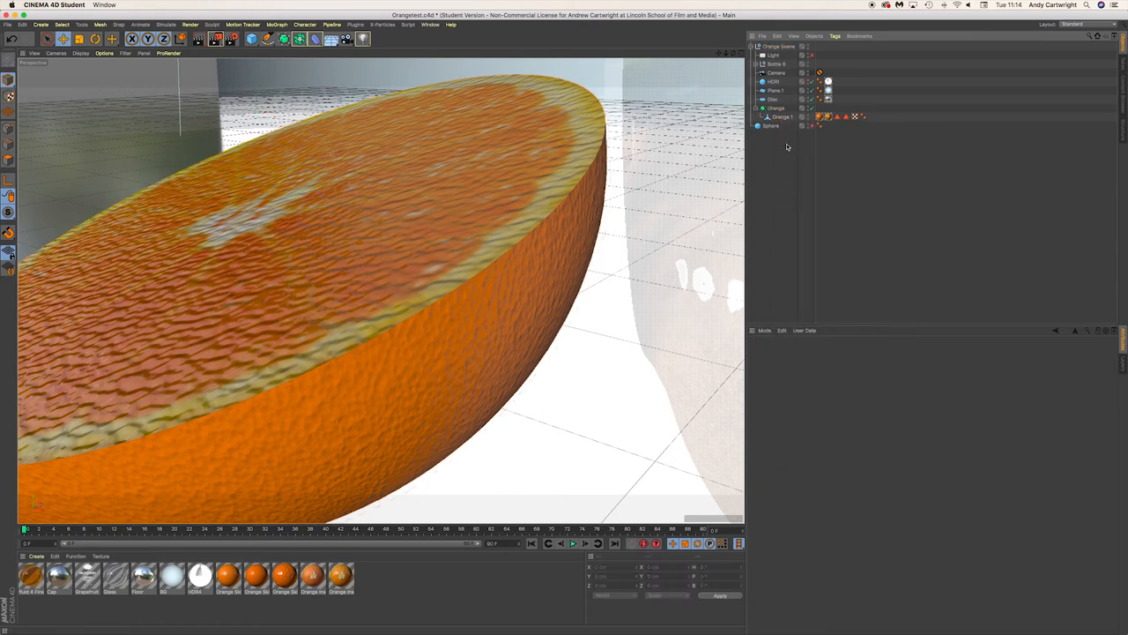
pyautogui.moveTo(325, 243)
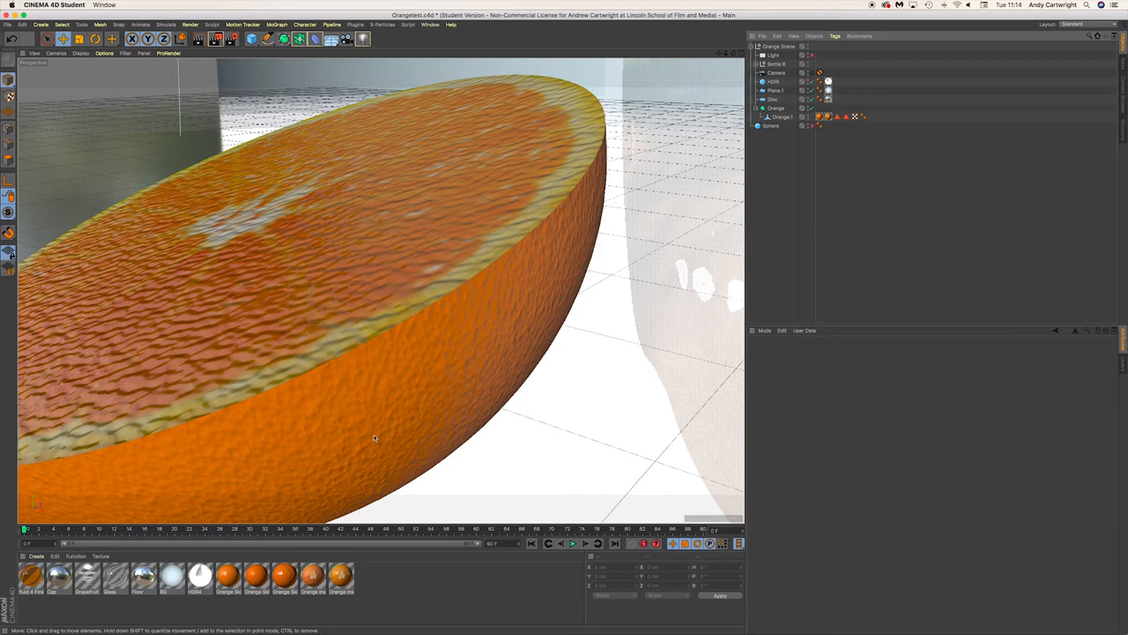
pyautogui.moveTo(420, 446)
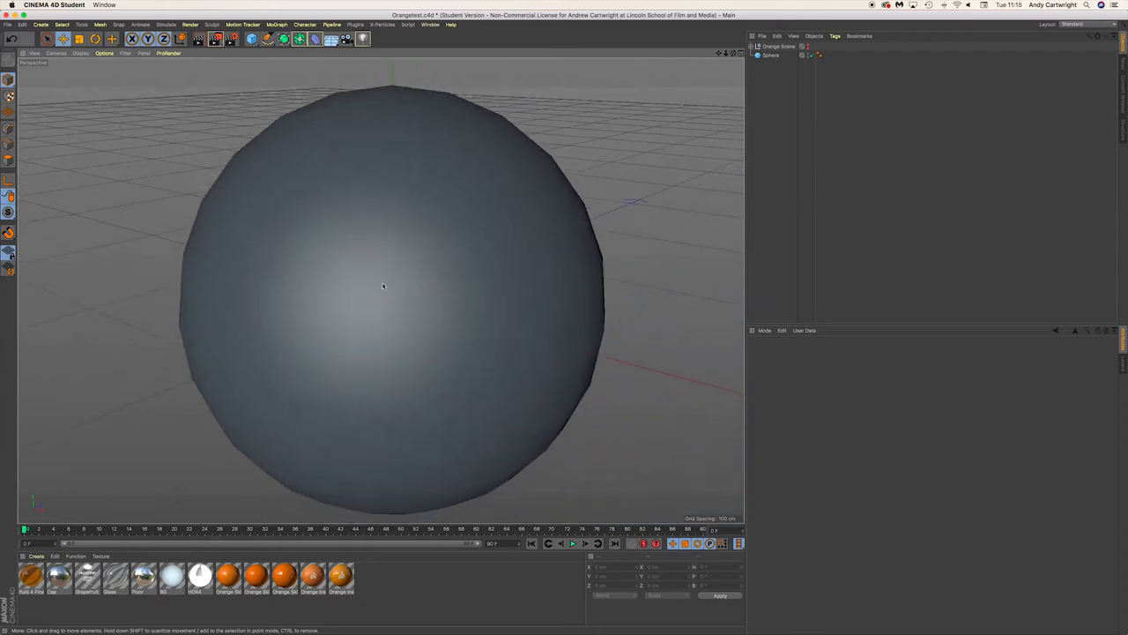
pyautogui.moveTo(412, 324)
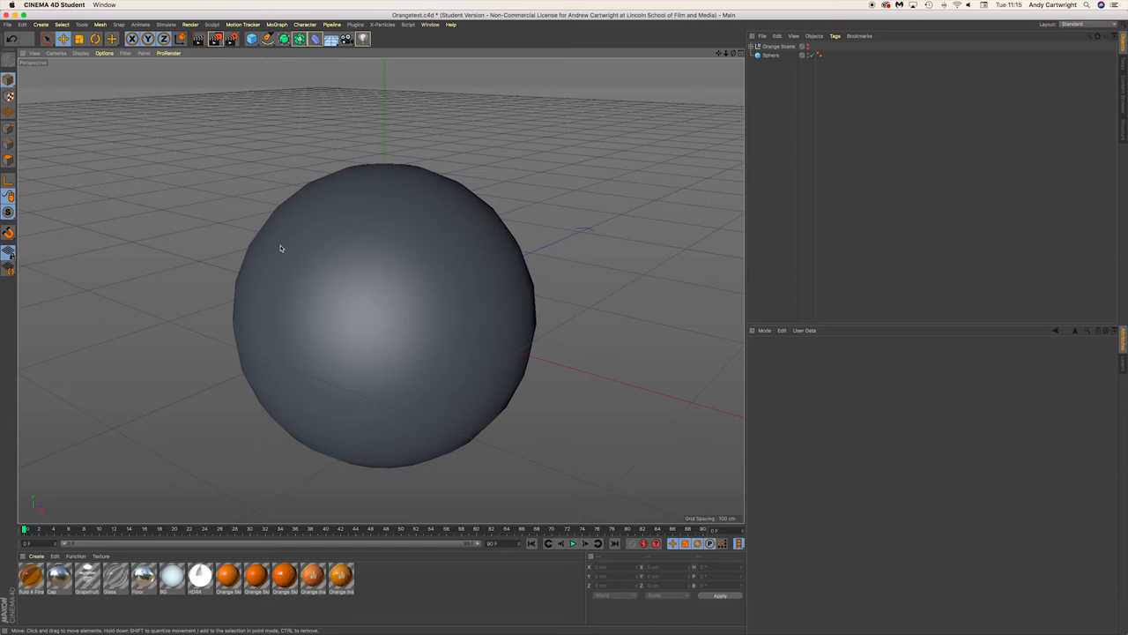
pyautogui.moveTo(289, 249)
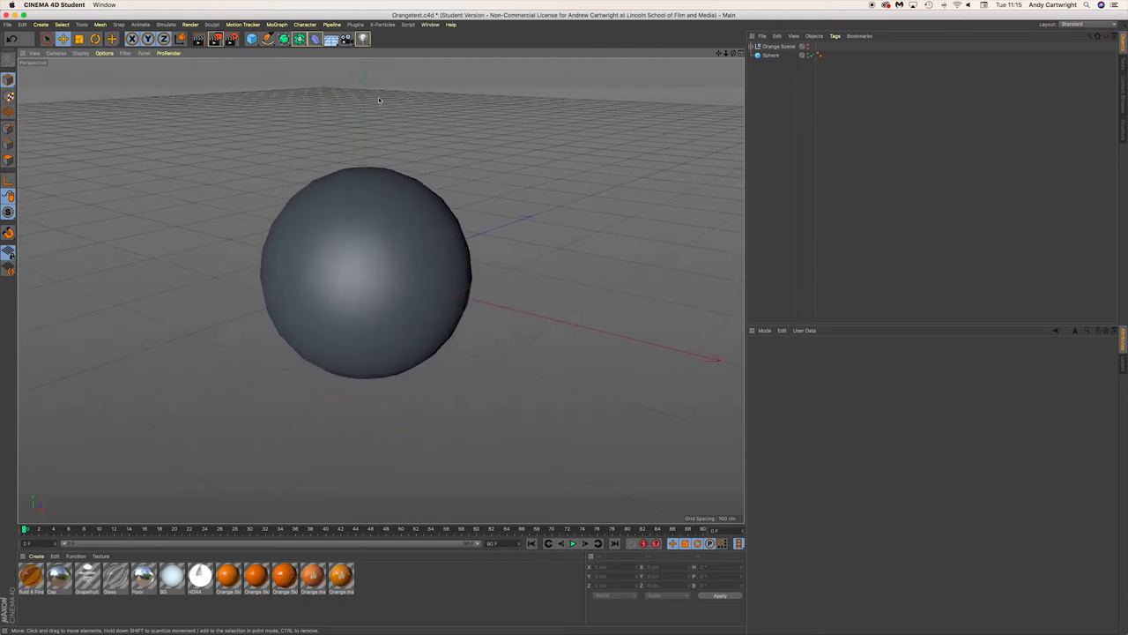
# Make the sphere editable and delete its upper polygons, leaving a hemisphere.
pyautogui.click(361, 273)
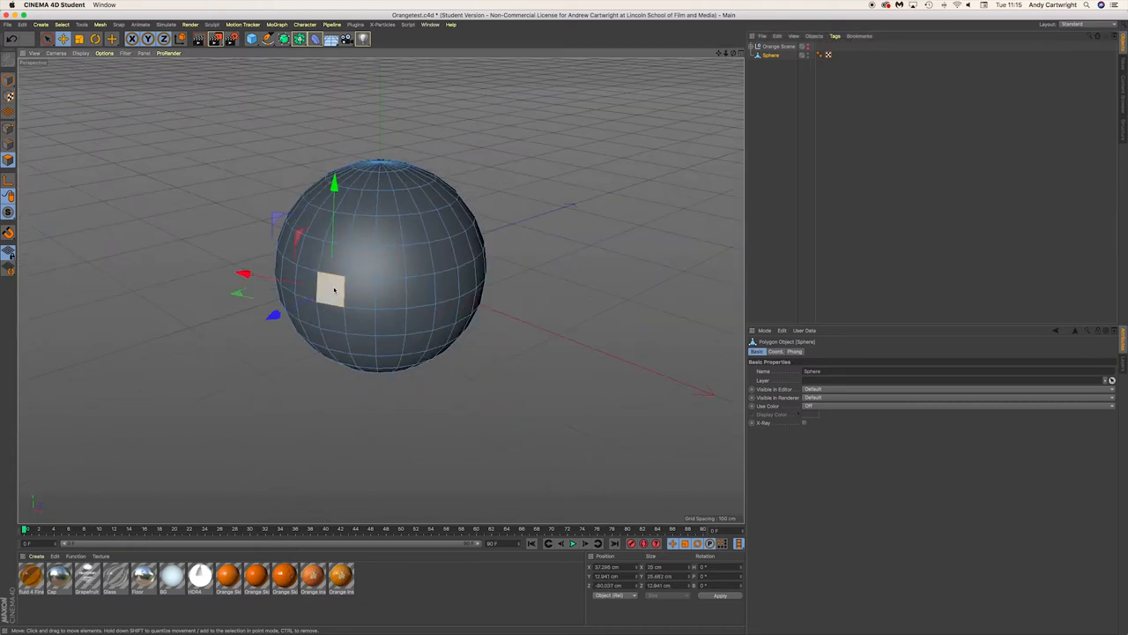
pyautogui.click(1082, 24)
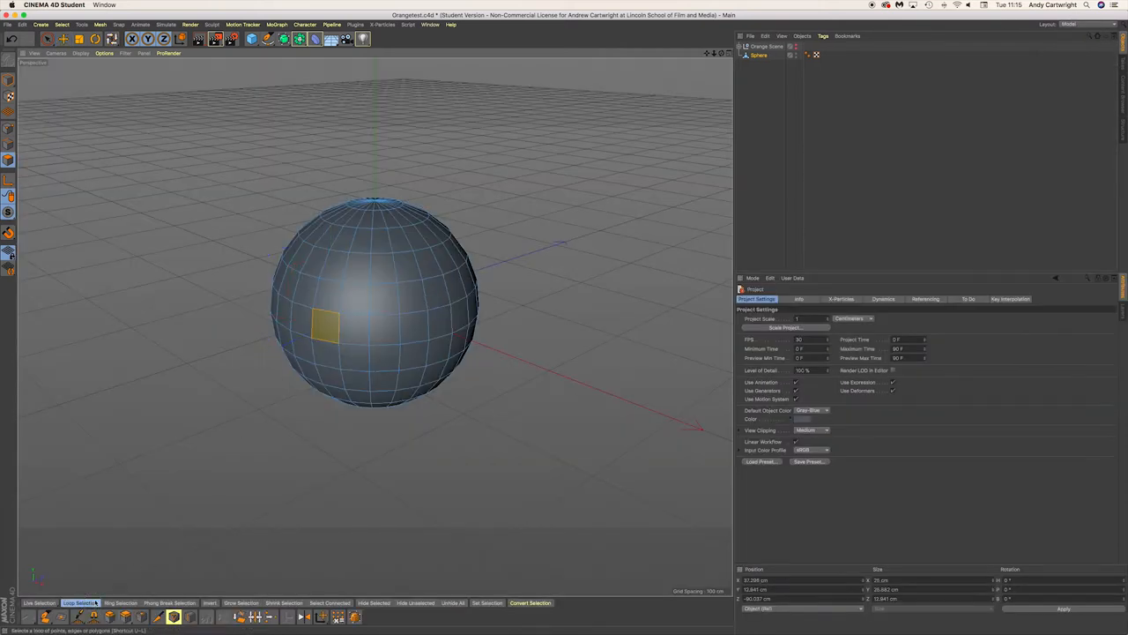
pyautogui.click(398, 307)
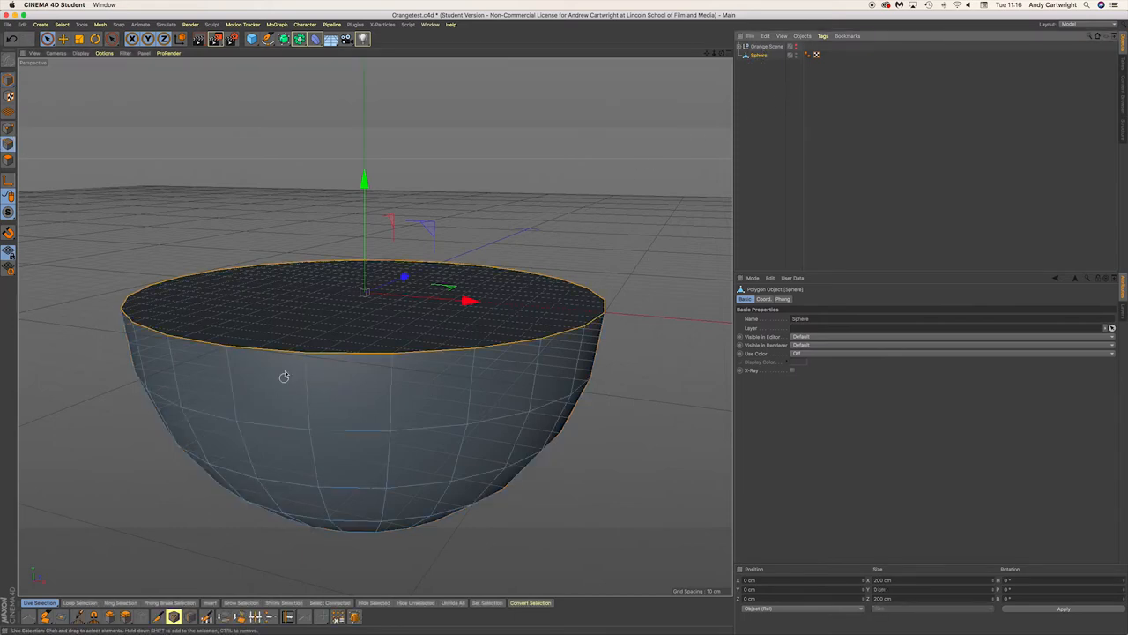
# Loop-select the hemisphere's rim edge and bevel it by dragging in the viewport.
pyautogui.click(84, 597)
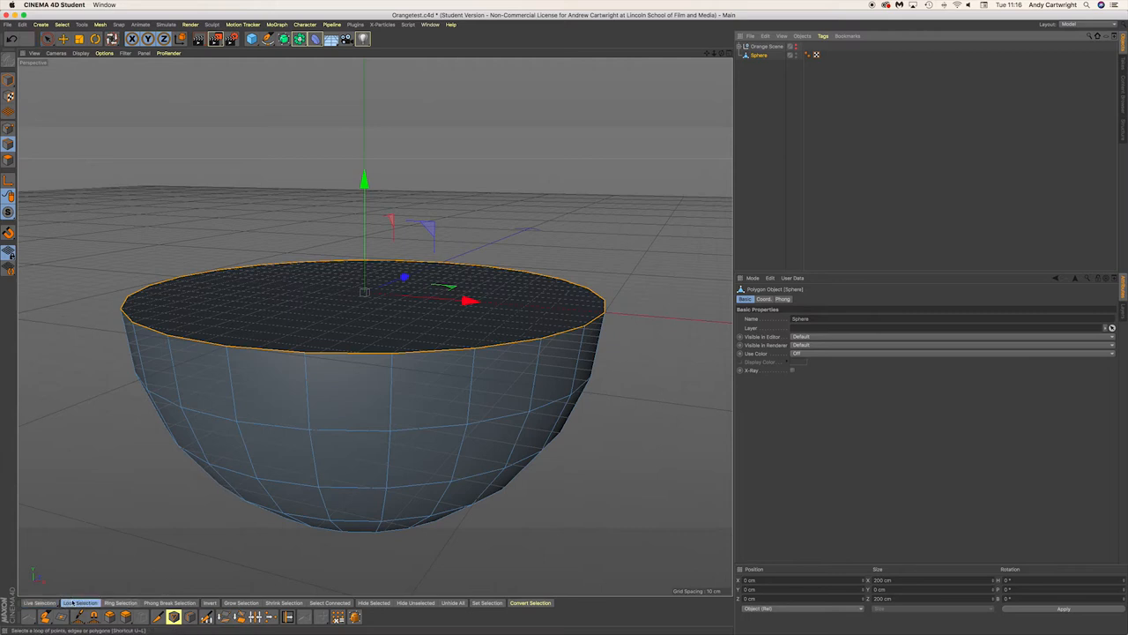
pyautogui.click(82, 595)
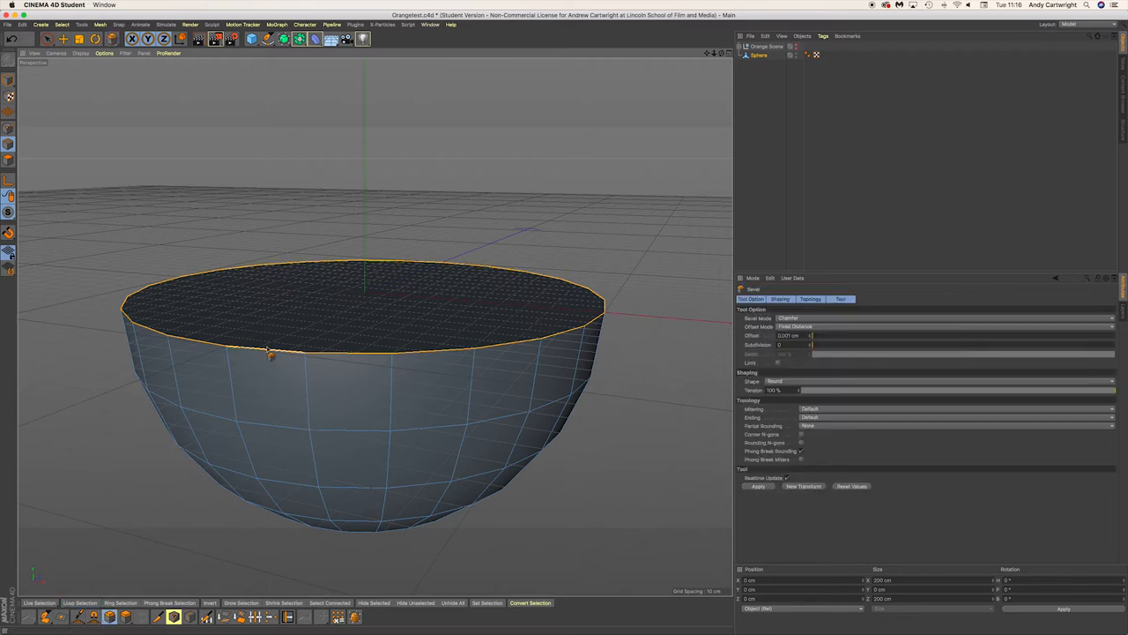
pyautogui.moveTo(272, 353); pyautogui.dragTo(273, 363)
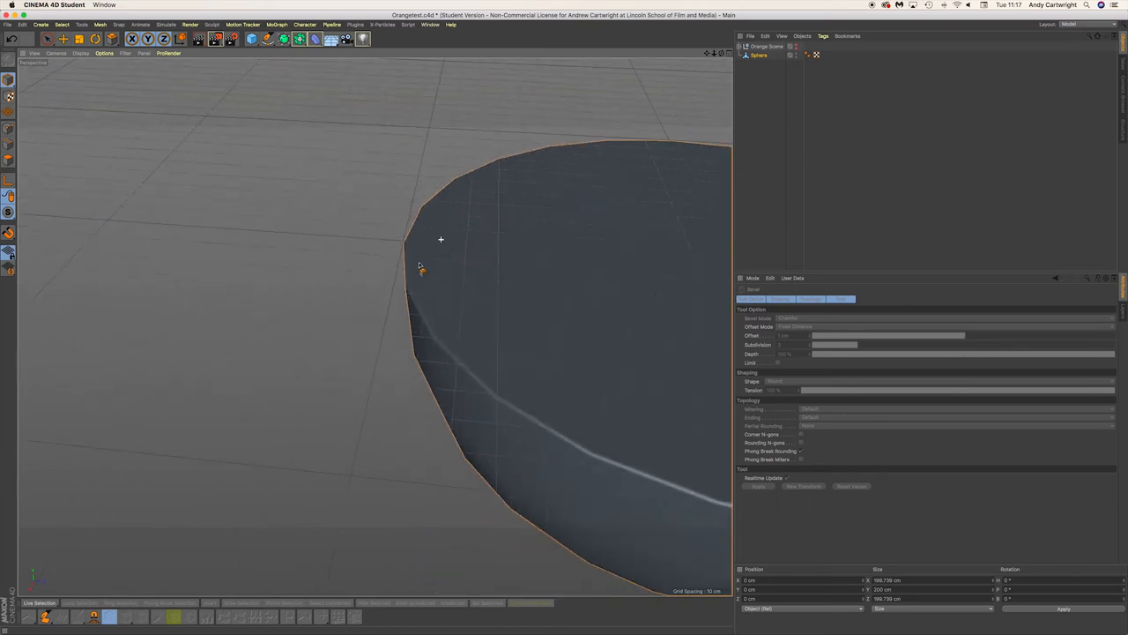
pyautogui.moveTo(441, 240); pyautogui.dragTo(515, 402)
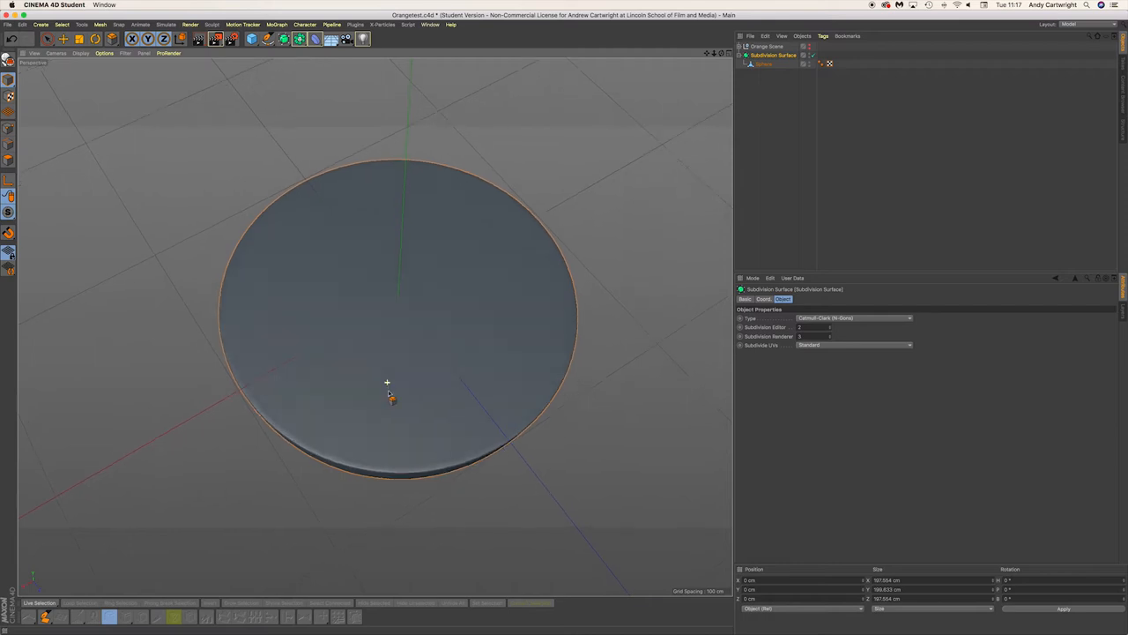
# Orbit the view to see the hemisphere side-on before selecting the top cap.
pyautogui.moveTo(386, 388); pyautogui.dragTo(430, 265)
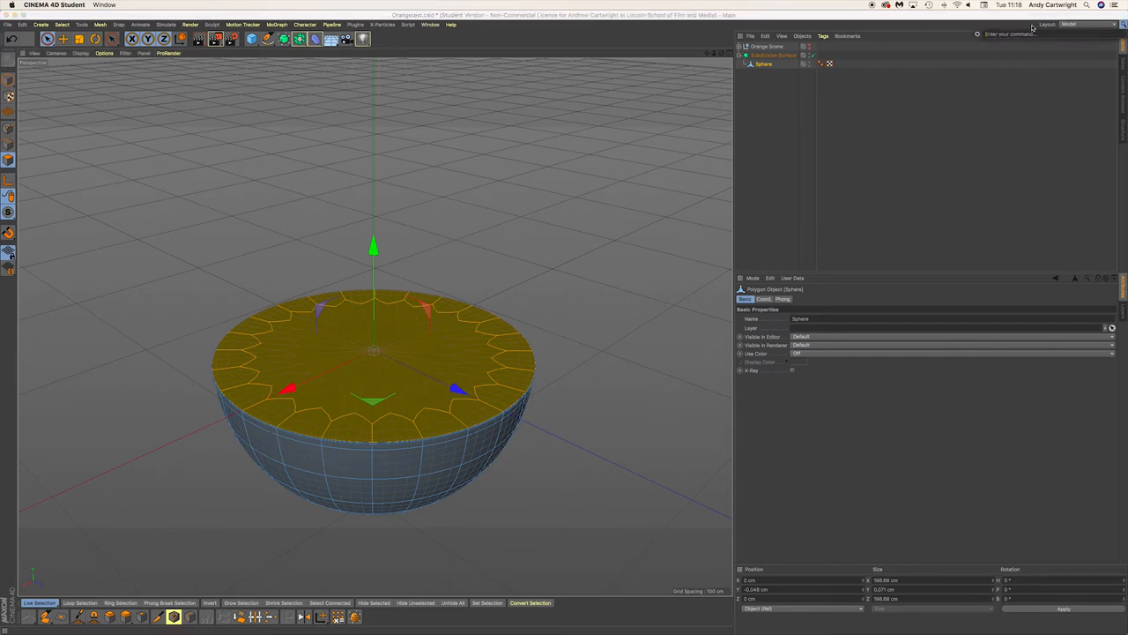
# Store the top-face selection in a Polygon Selection tag via Set Selection.
pyautogui.click(1026, 35)
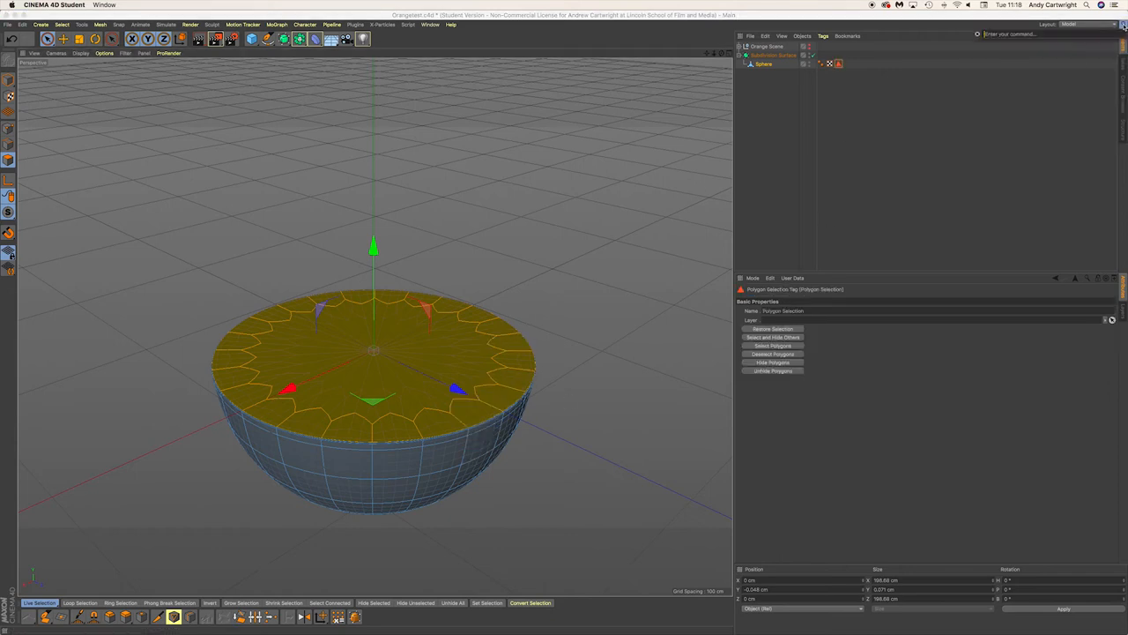
pyautogui.click(1079, 24)
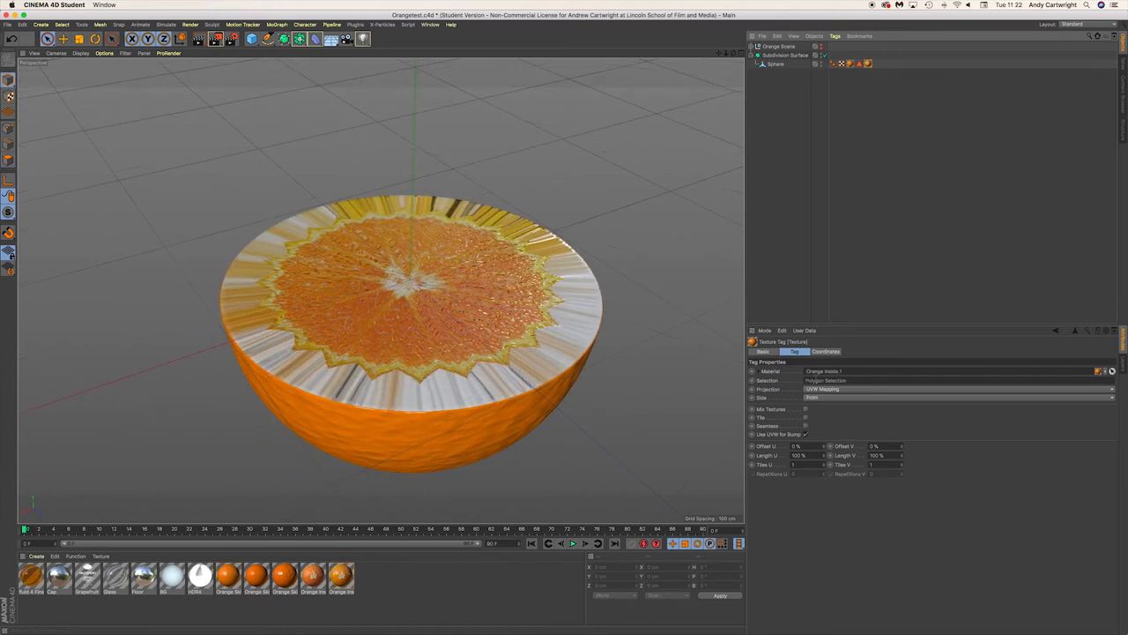
pyautogui.moveTo(416, 342)
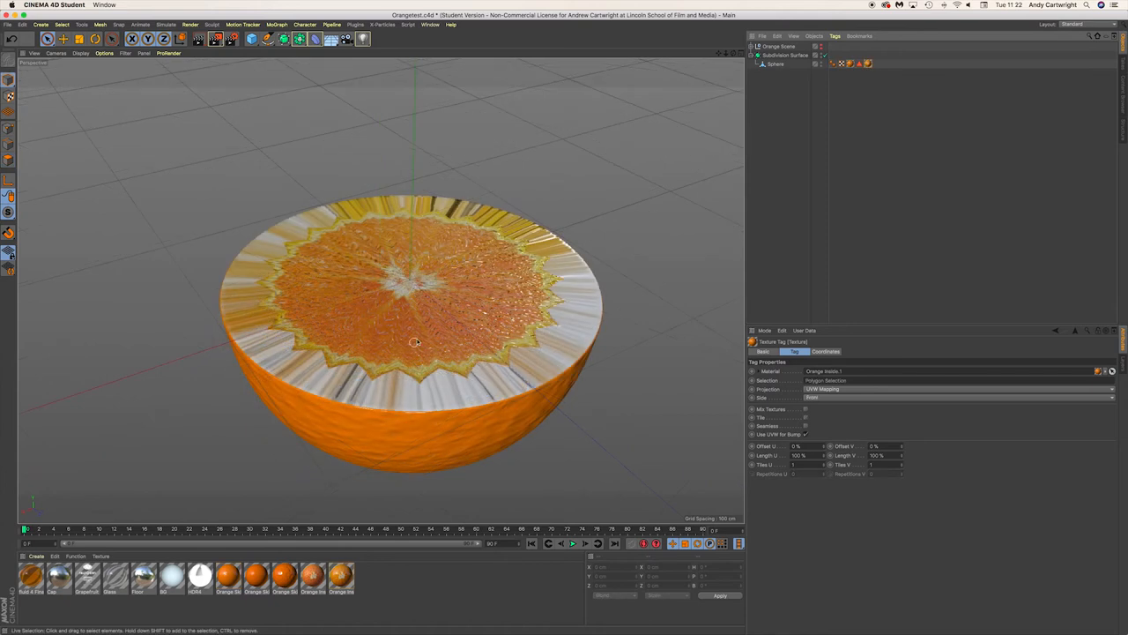
# Review the skin and slice texture tags' mapping and change the slice projection.
pyautogui.click(772, 63)
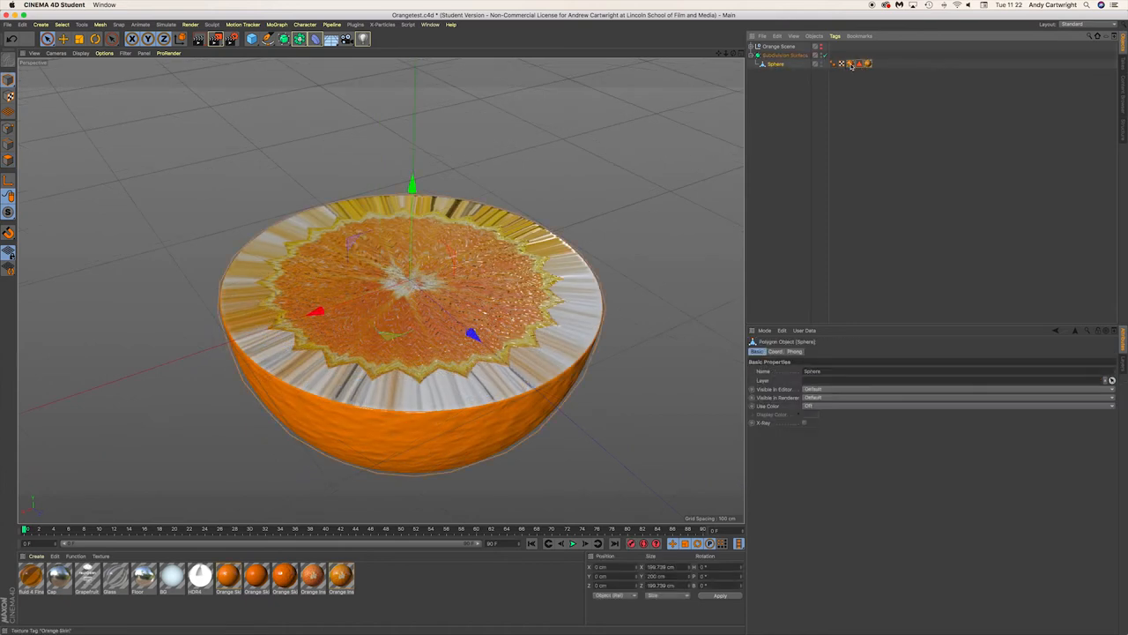
pyautogui.click(836, 64)
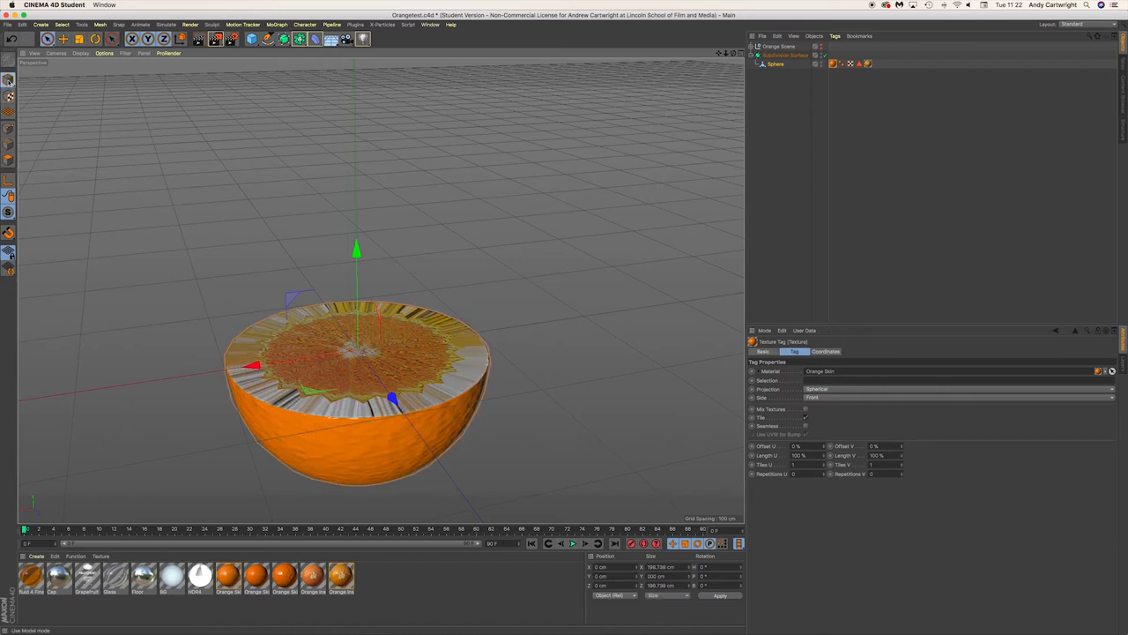
pyautogui.click(867, 63)
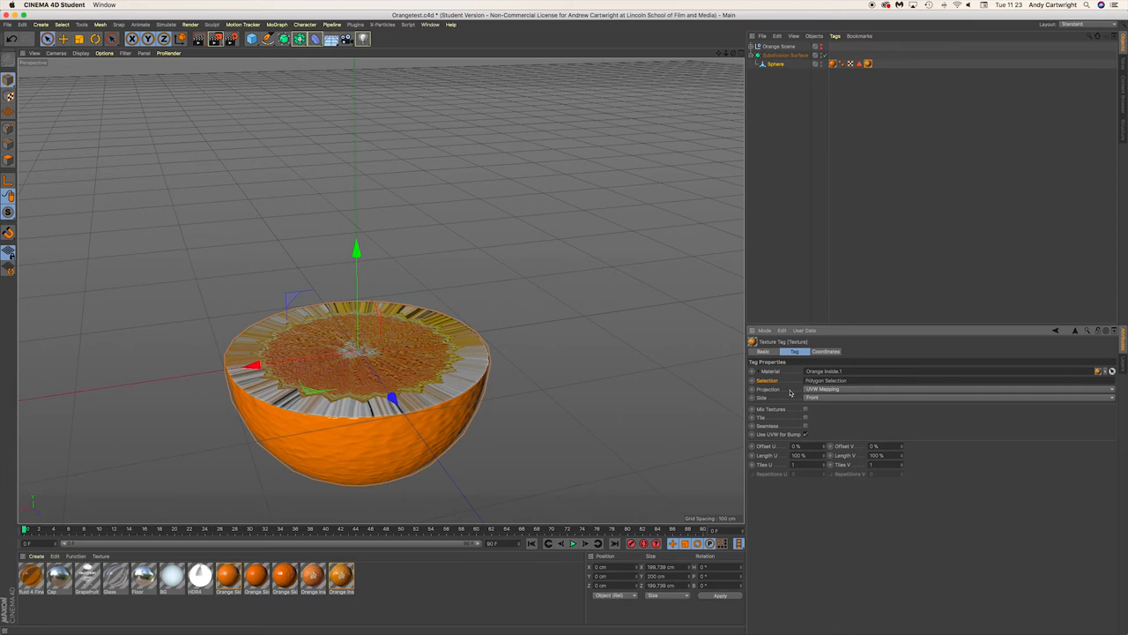
pyautogui.click(952, 390)
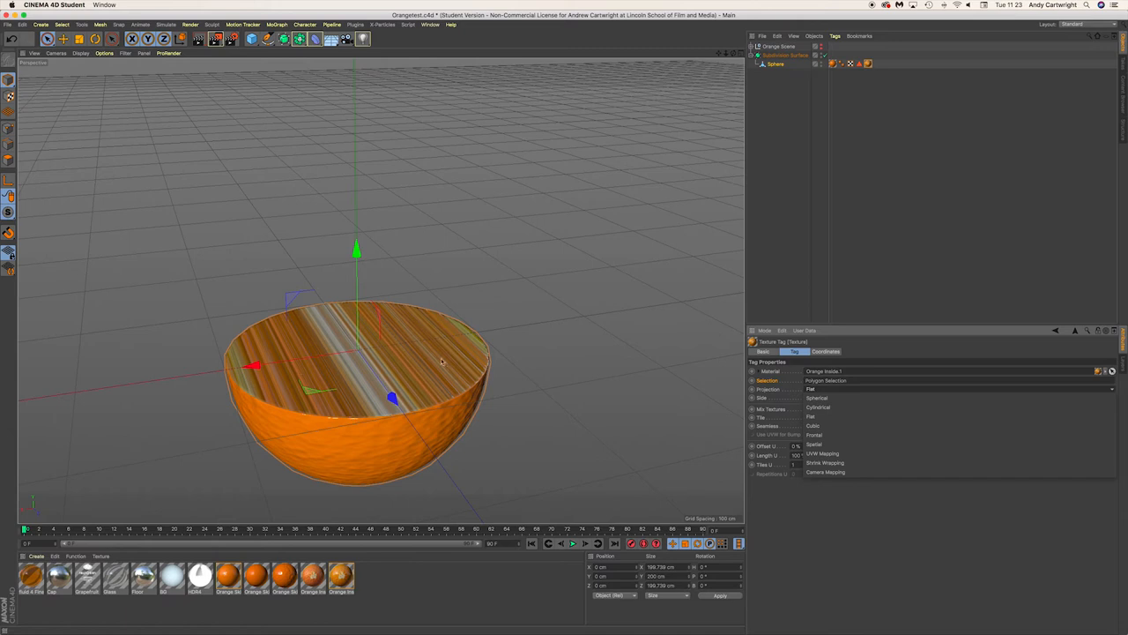
pyautogui.moveTo(821, 453)
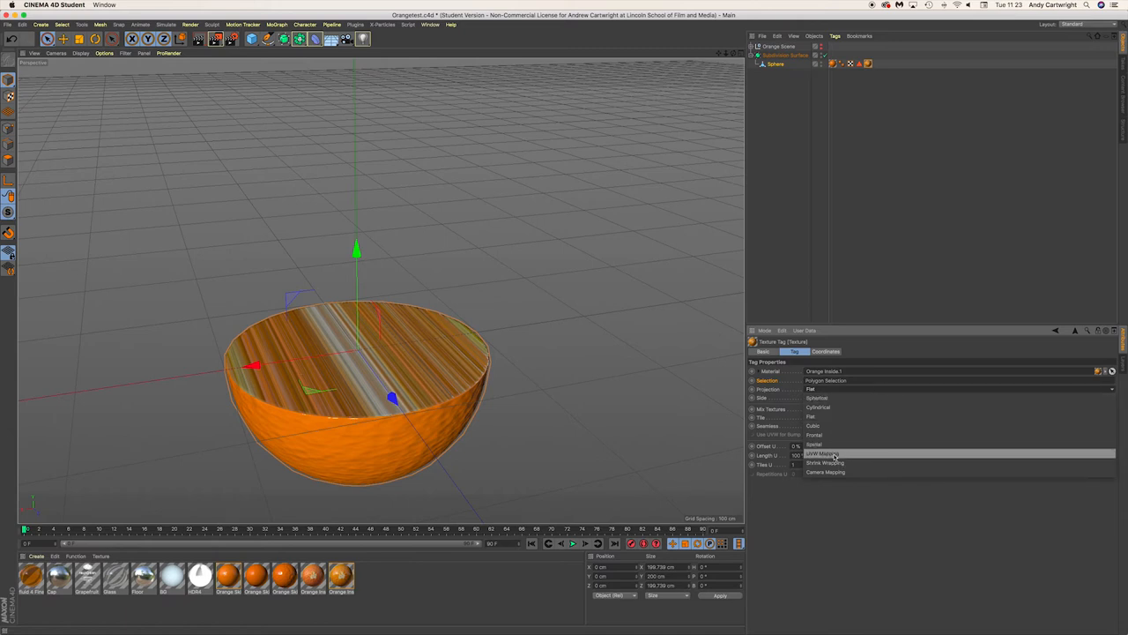
# Cycle the slice texture's Projection through Camera Mapping, Cylindrical and Flat.
pyautogui.click(825, 455)
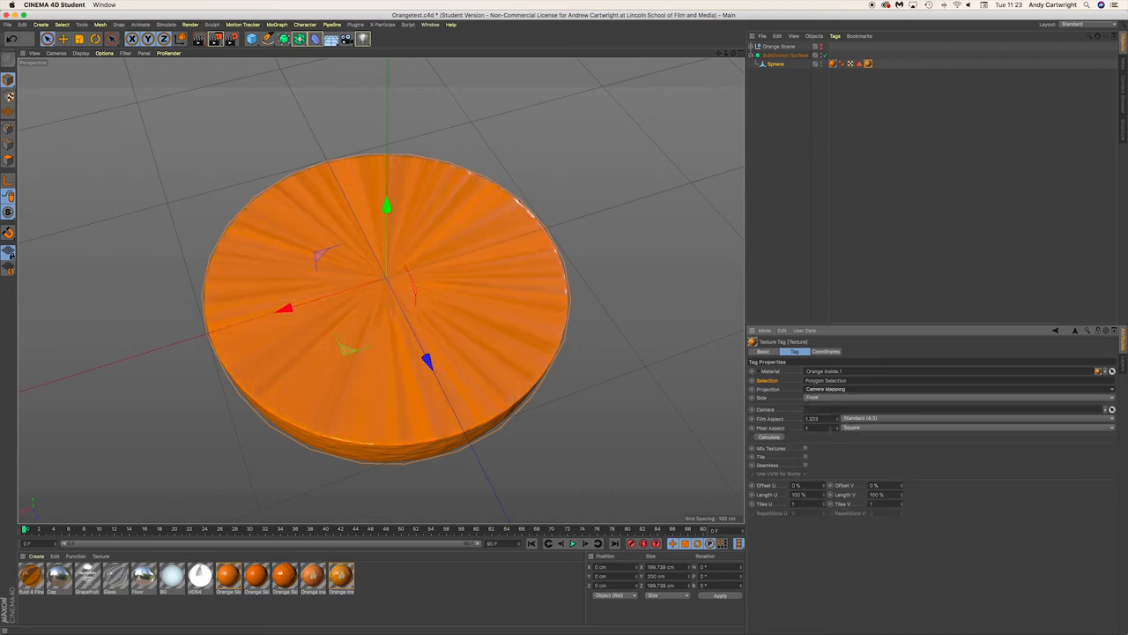
pyautogui.click(952, 399)
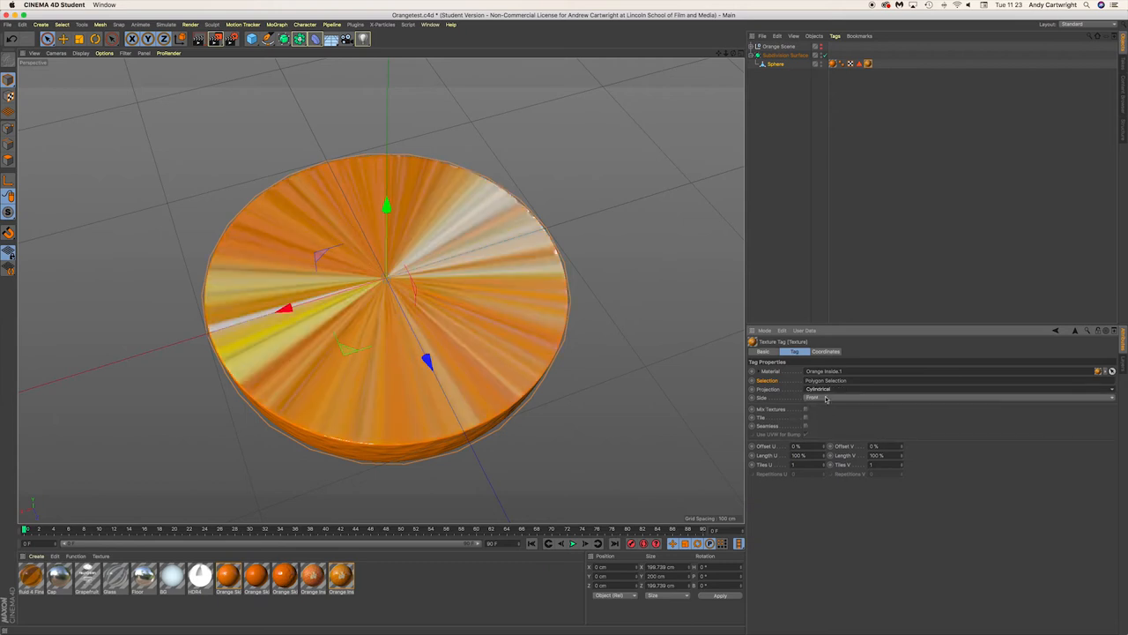
pyautogui.click(952, 390)
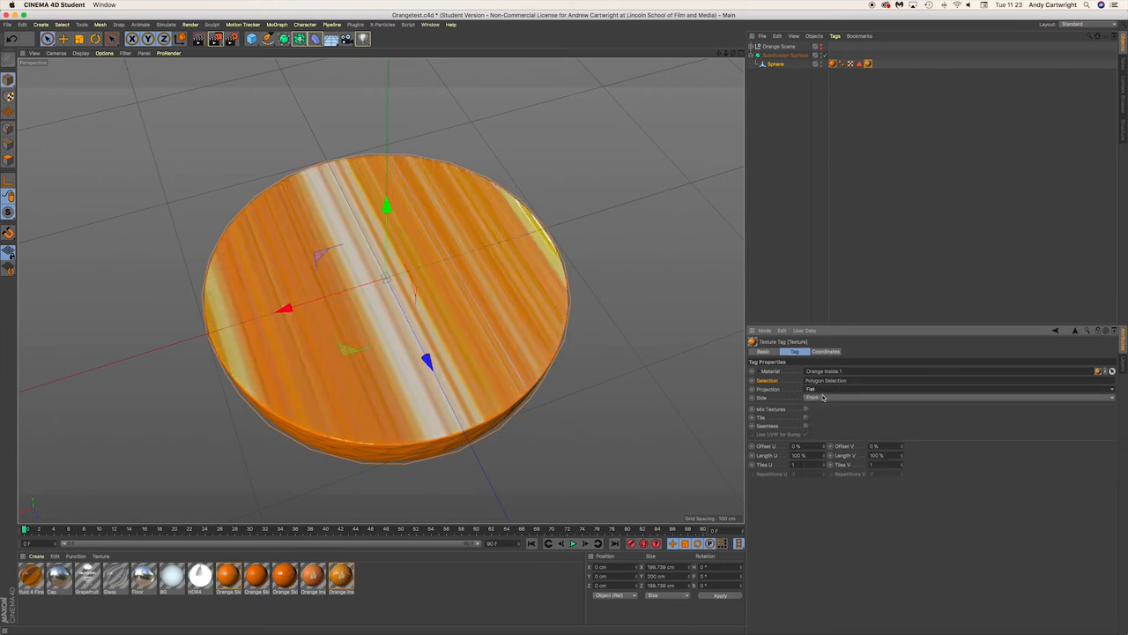
pyautogui.click(952, 389)
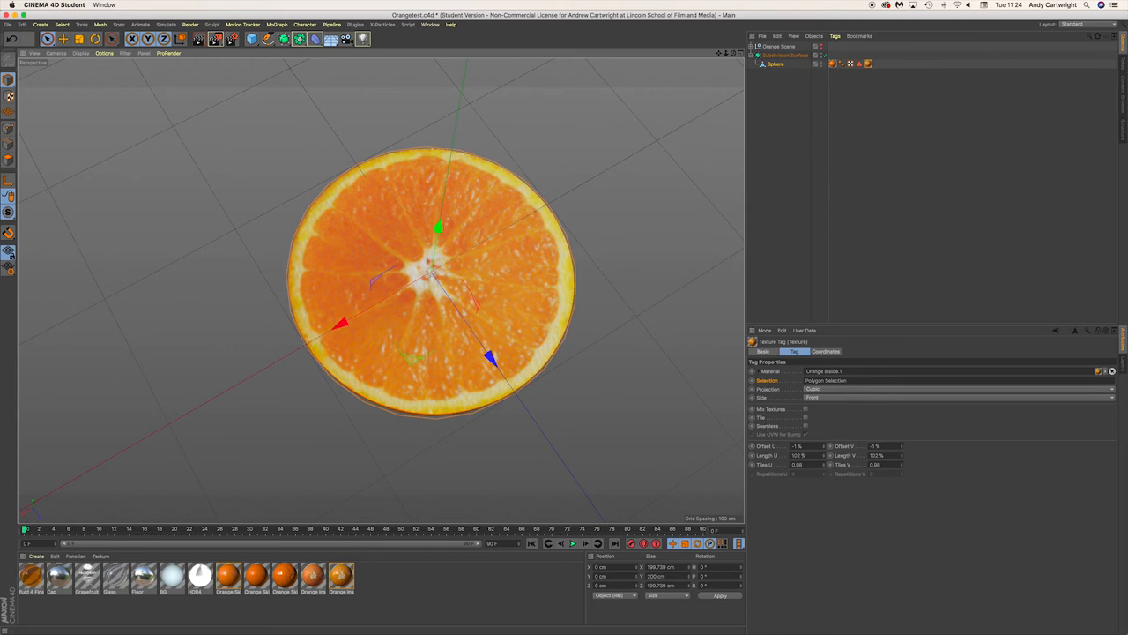
pyautogui.moveTo(469, 116)
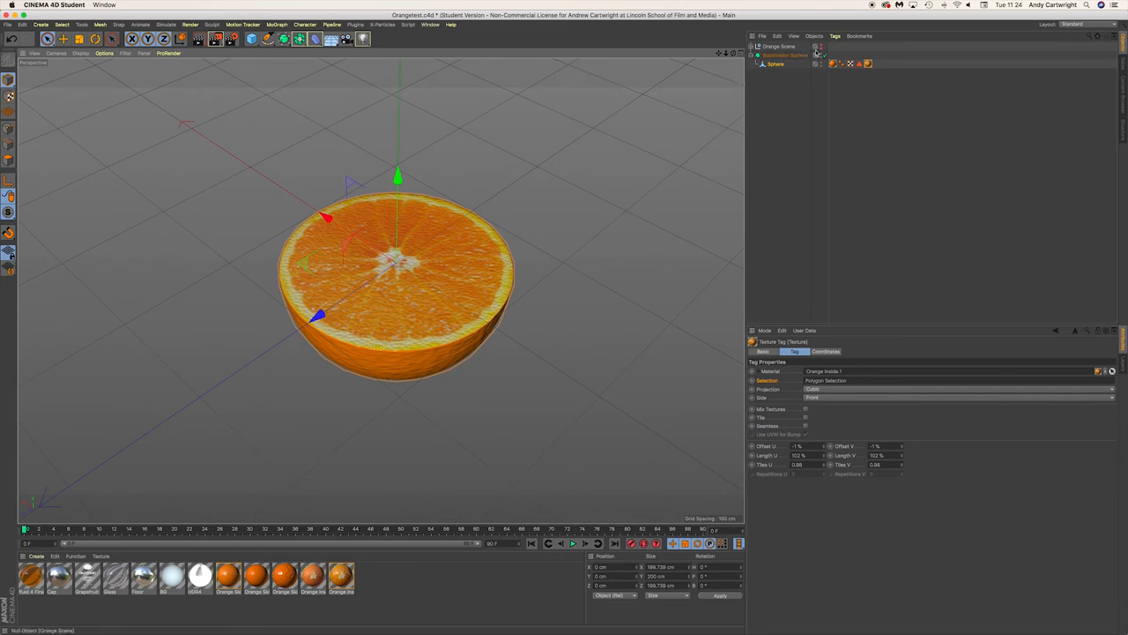
# Merge the studio light, sky and floor objects into the scene.
pyautogui.click(753, 45)
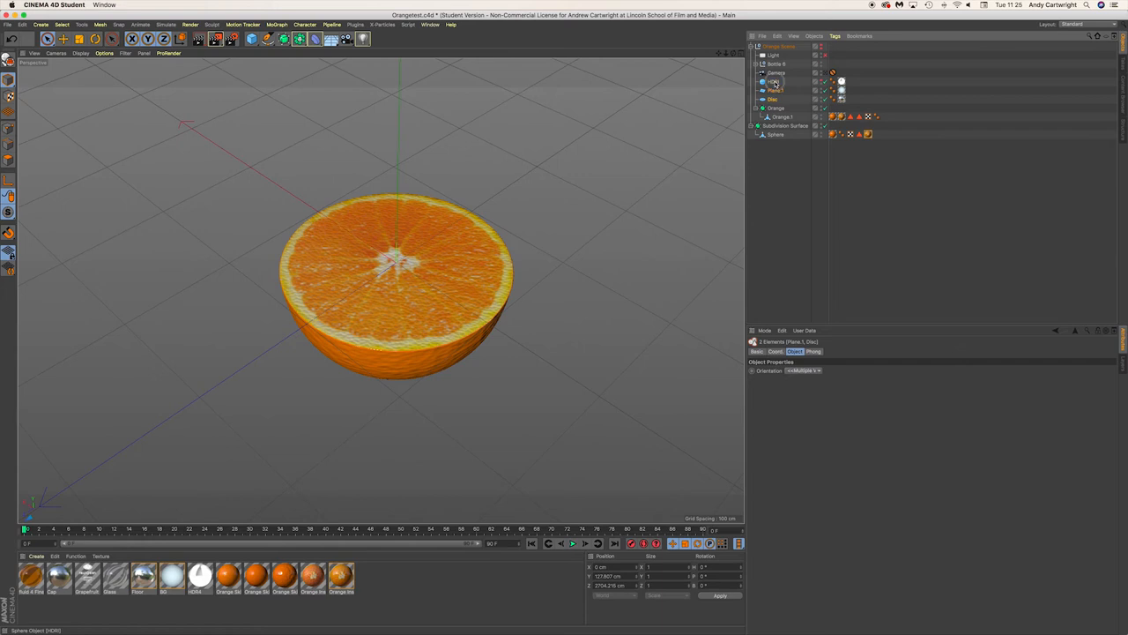
# Frame the half-orange on the floor and switch to the four-view layout.
pyautogui.click(768, 99)
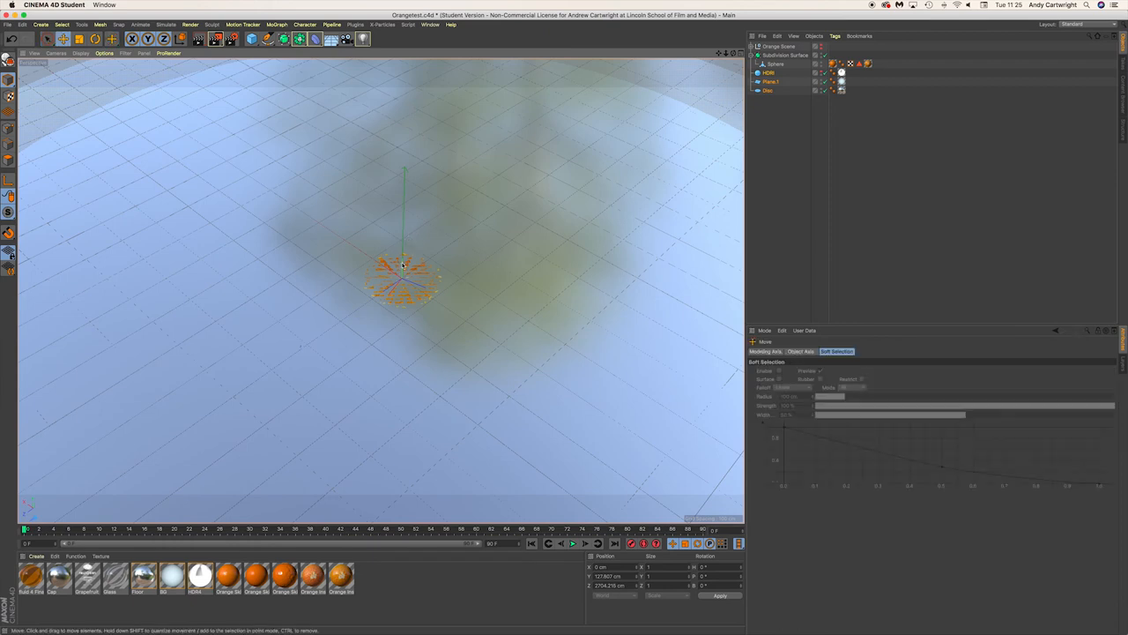
pyautogui.moveTo(629, 170)
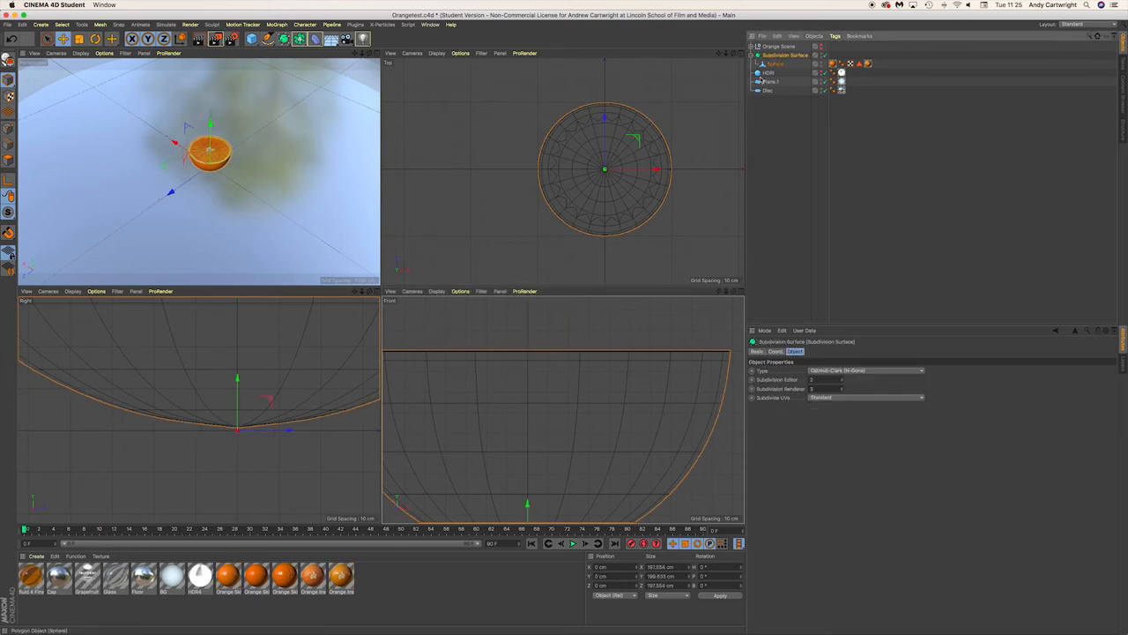
pyautogui.moveTo(238, 389)
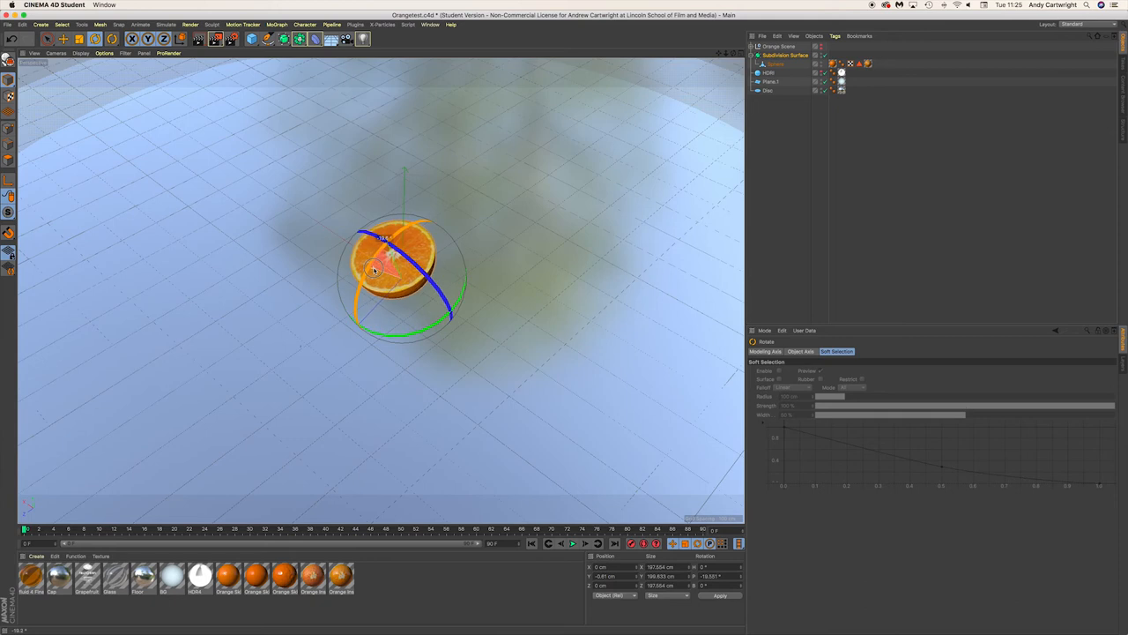
# Rotate the enlarged half-orange so its cut face leans toward the camera.
pyautogui.moveTo(374, 271); pyautogui.dragTo(437, 219)
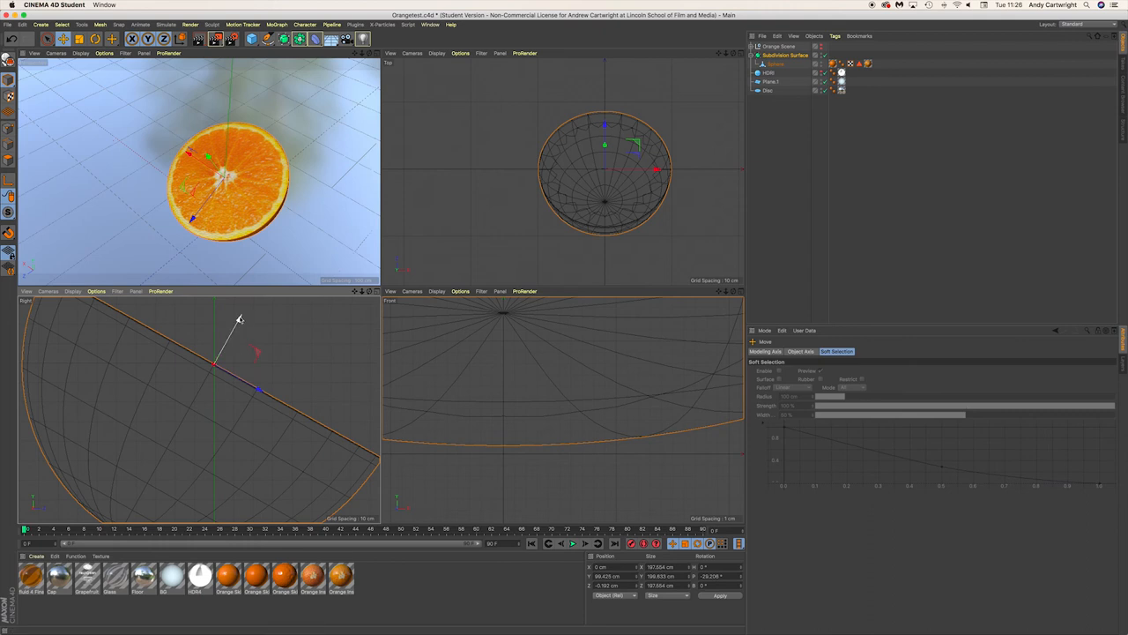
# From a floor-level perspective view, tilt and spin the half-orange until its cut face tips toward the camera.
pyautogui.moveTo(238, 319); pyautogui.dragTo(240, 320)
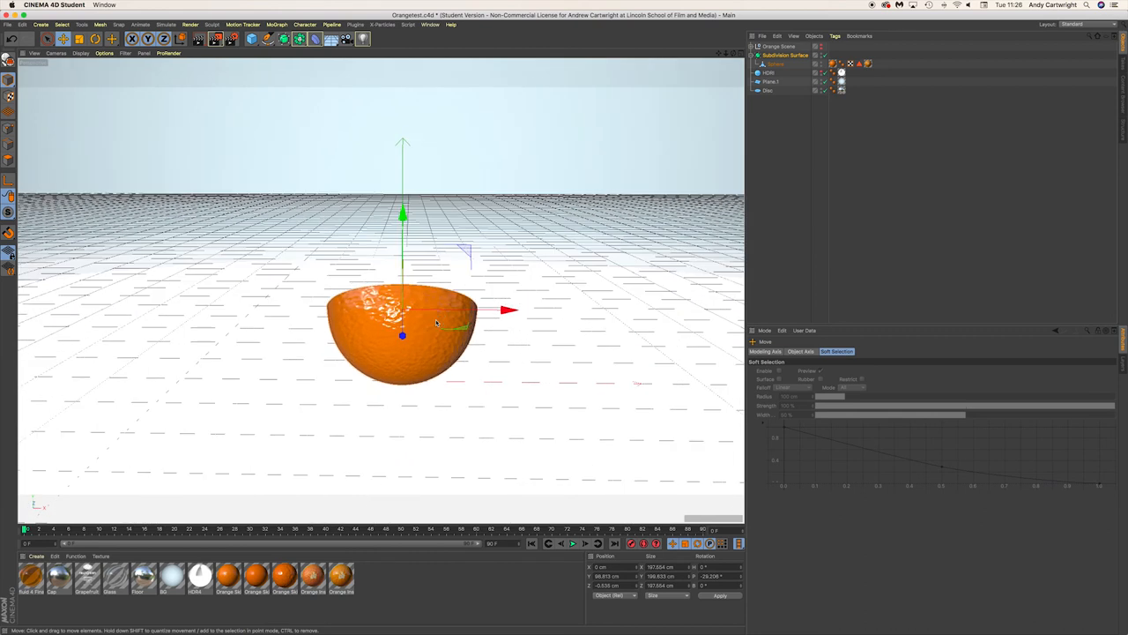
pyautogui.click(92, 39)
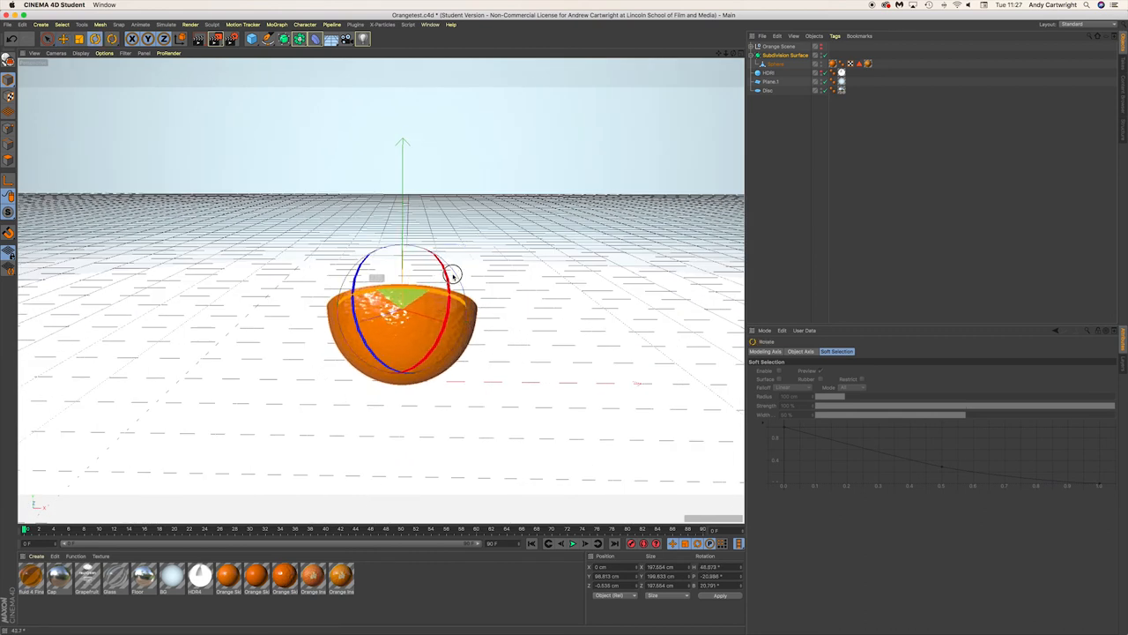
pyautogui.moveTo(451, 275); pyautogui.dragTo(437, 296)
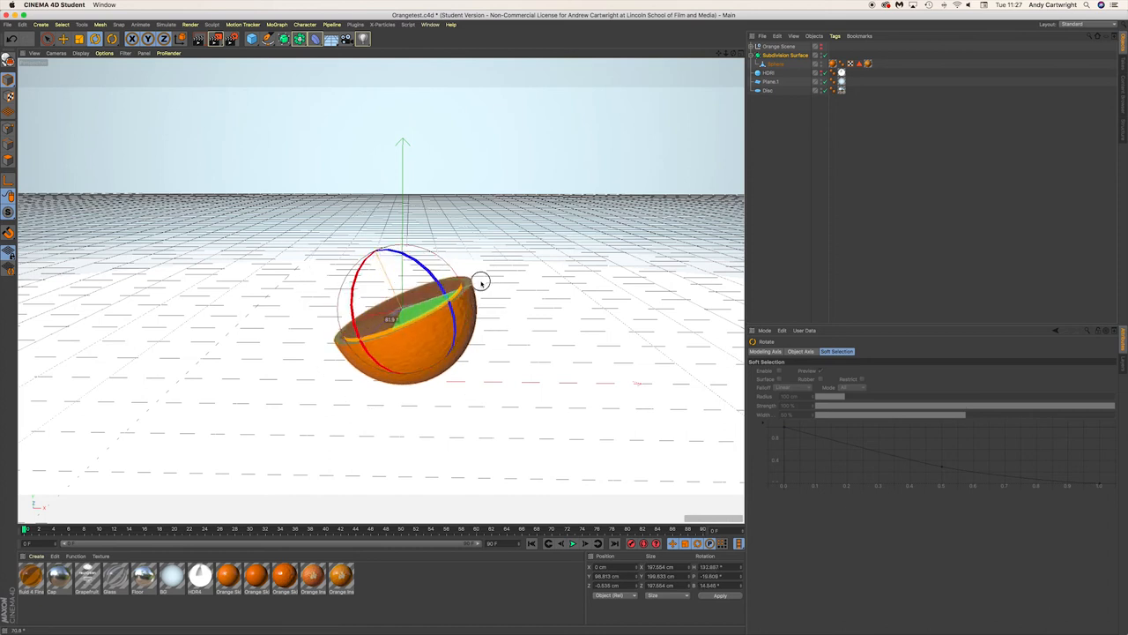
pyautogui.moveTo(479, 282); pyautogui.dragTo(469, 310)
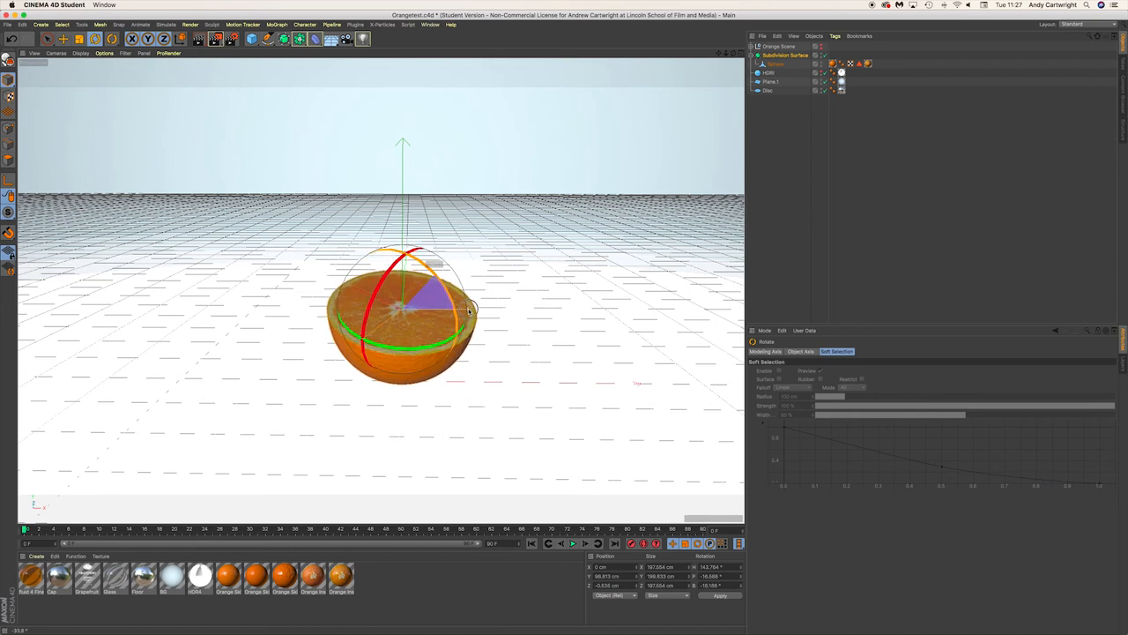
pyautogui.moveTo(467, 309); pyautogui.dragTo(379, 297)
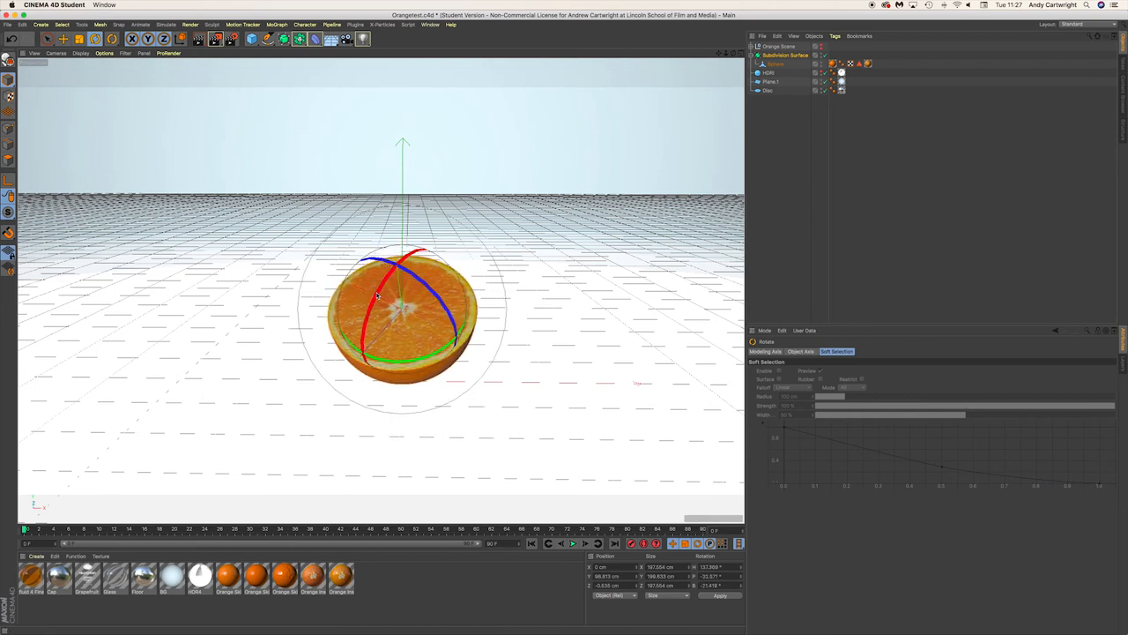
pyautogui.moveTo(378, 296); pyautogui.dragTo(392, 280)
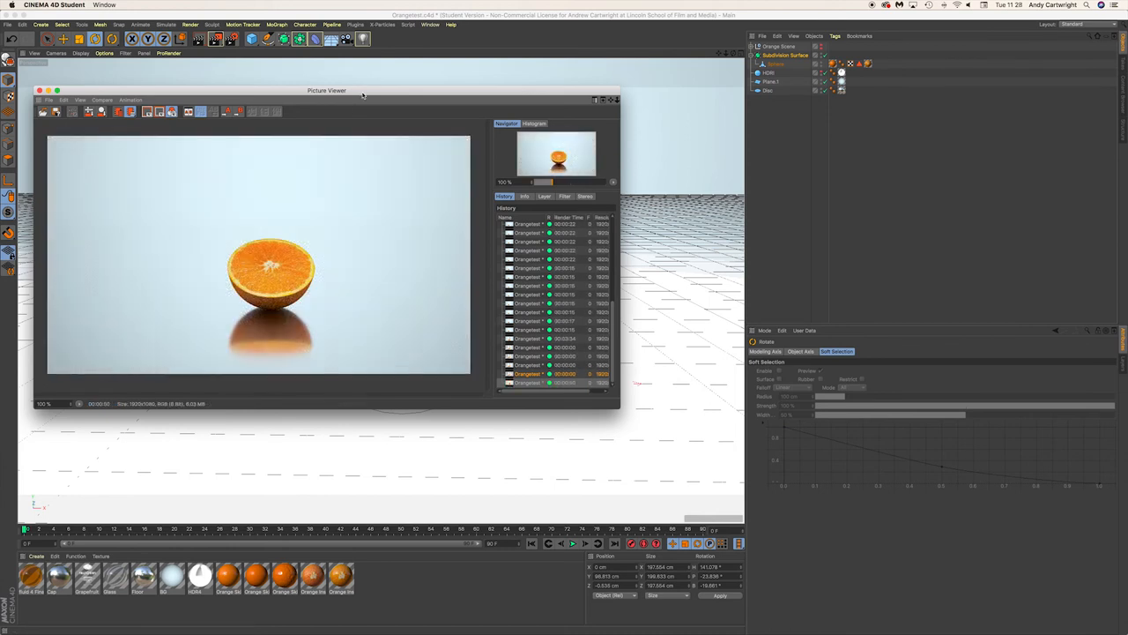
# Render the half-orange to Picture Viewer and centre the render window on screen.
pyautogui.moveTo(328, 90); pyautogui.dragTo(413, 100)
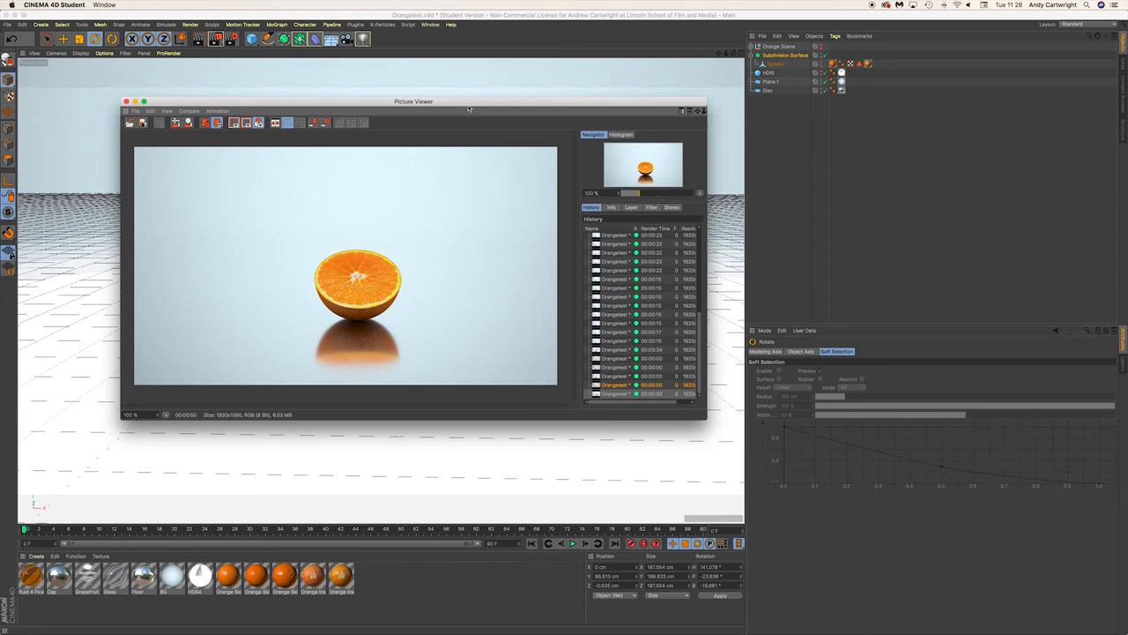
pyautogui.moveTo(349, 263)
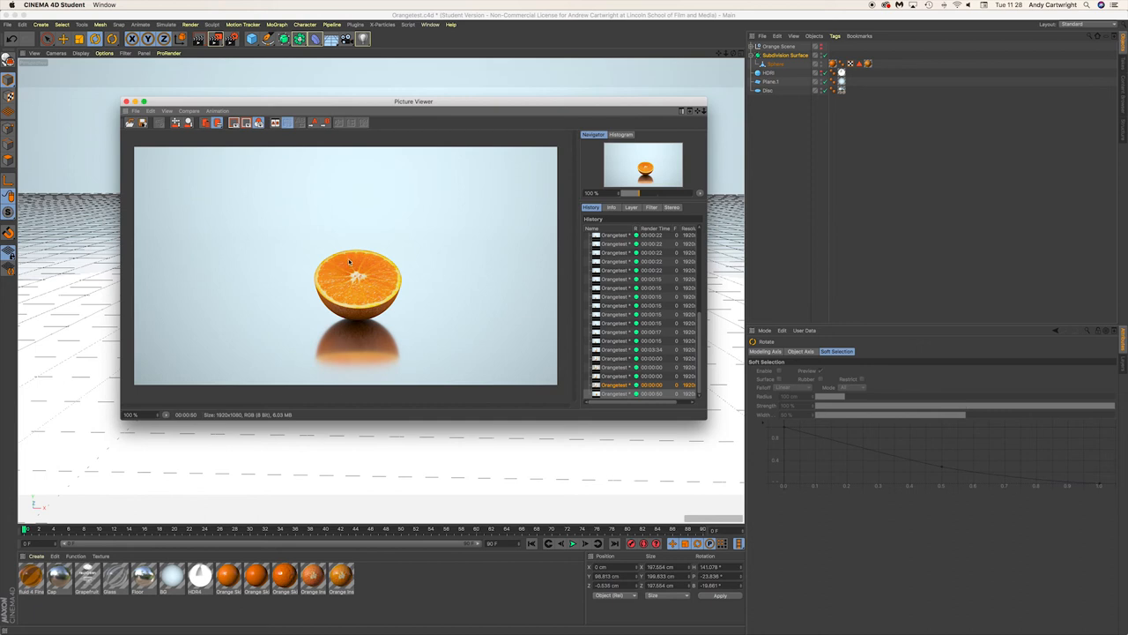
pyautogui.moveTo(375, 272)
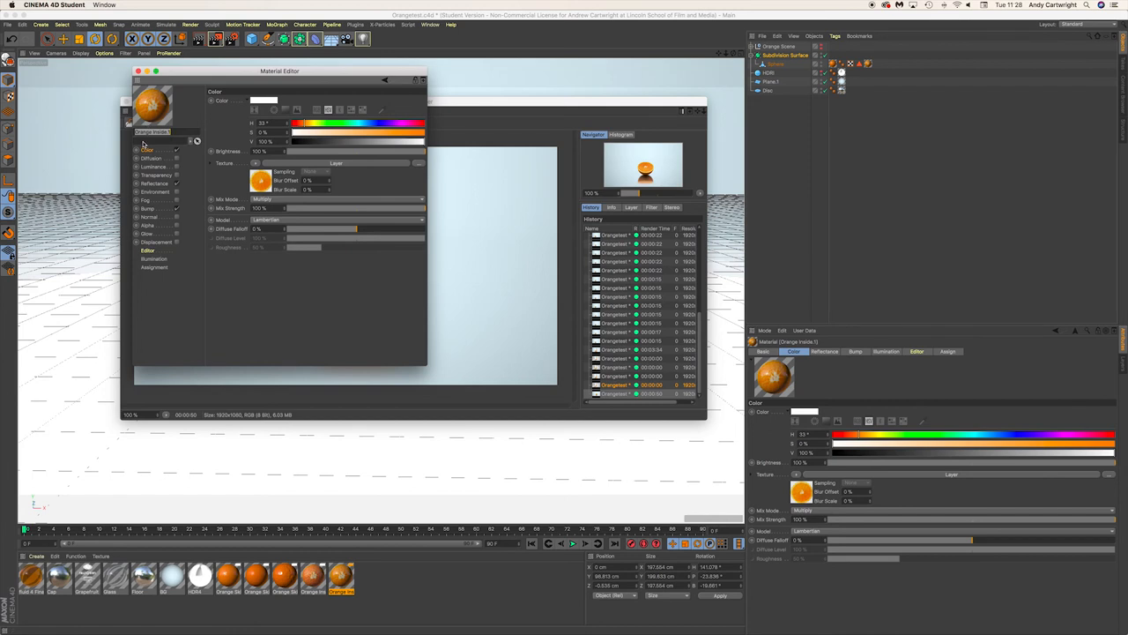
pyautogui.moveTo(279, 169)
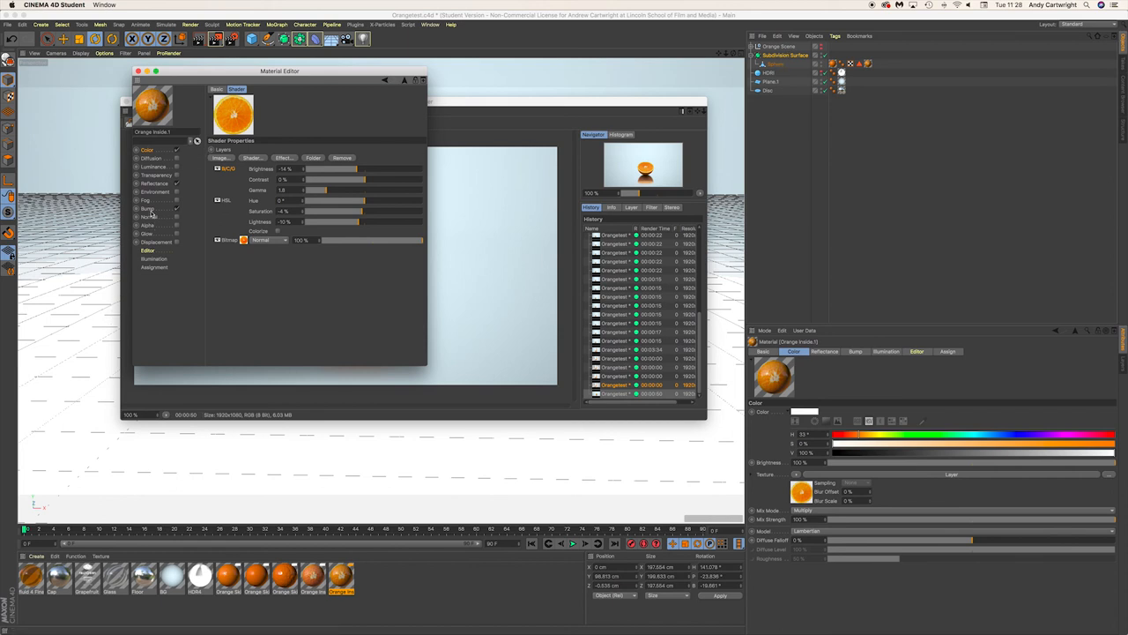
# Review the flesh material's Bump and Reflectance channels in an enlarged editor, then dismiss it.
pyautogui.click(148, 208)
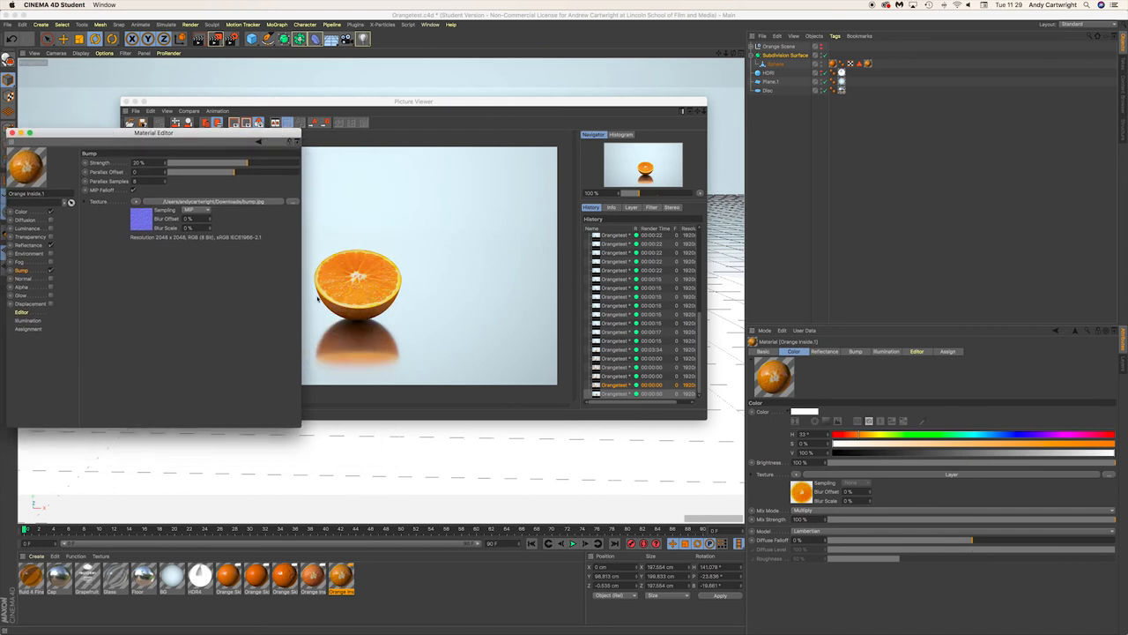
pyautogui.moveTo(95, 287)
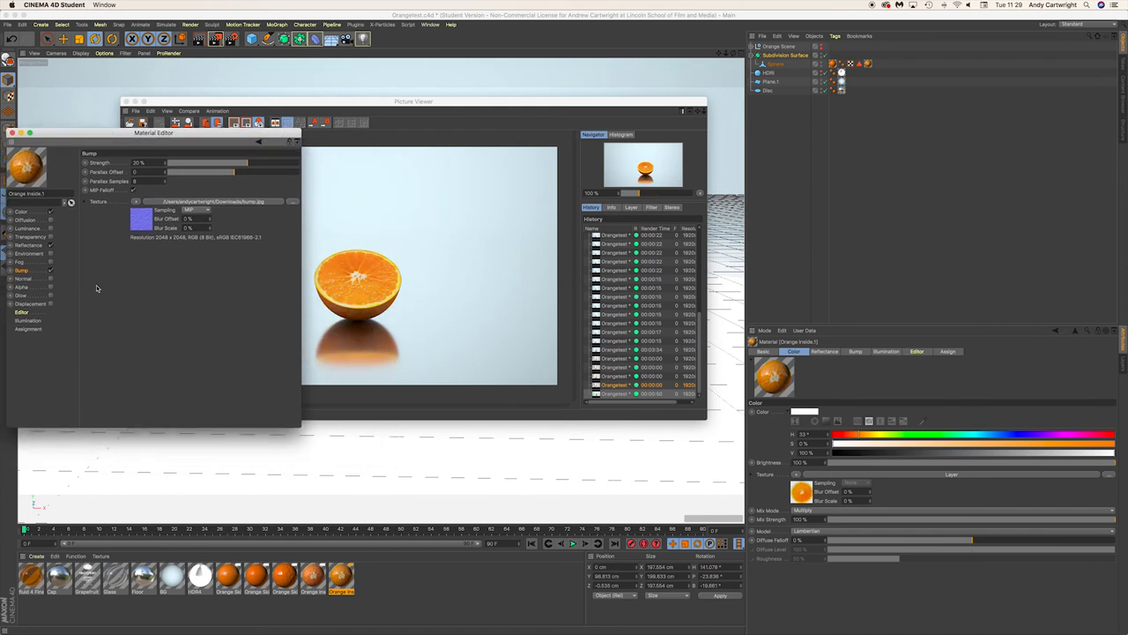
pyautogui.click(28, 245)
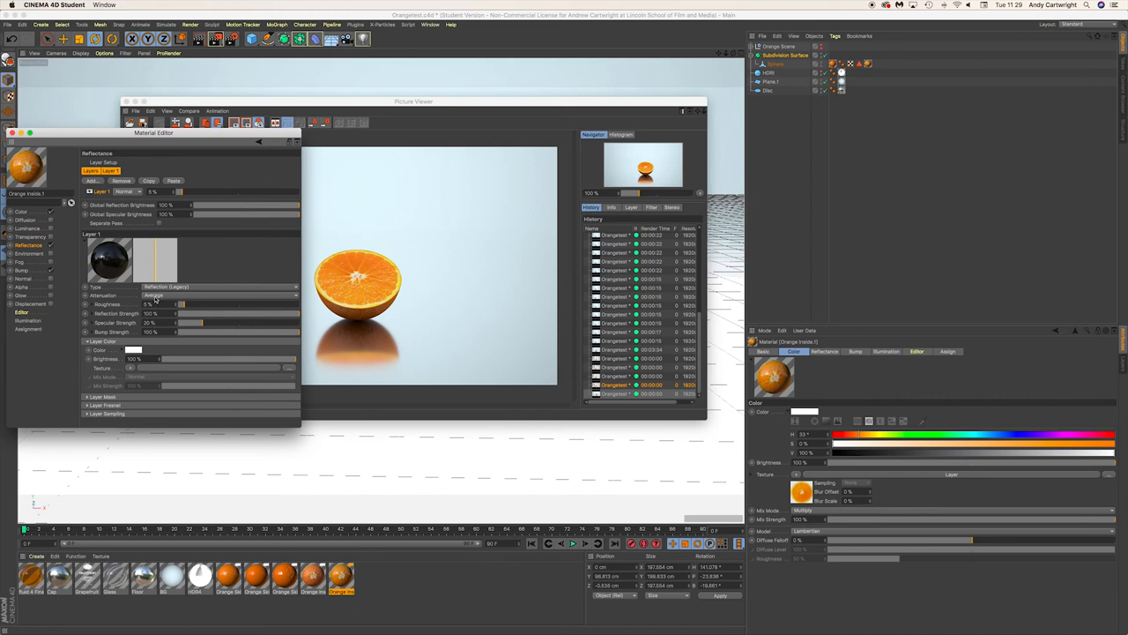
pyautogui.moveTo(153, 132); pyautogui.dragTo(213, 107)
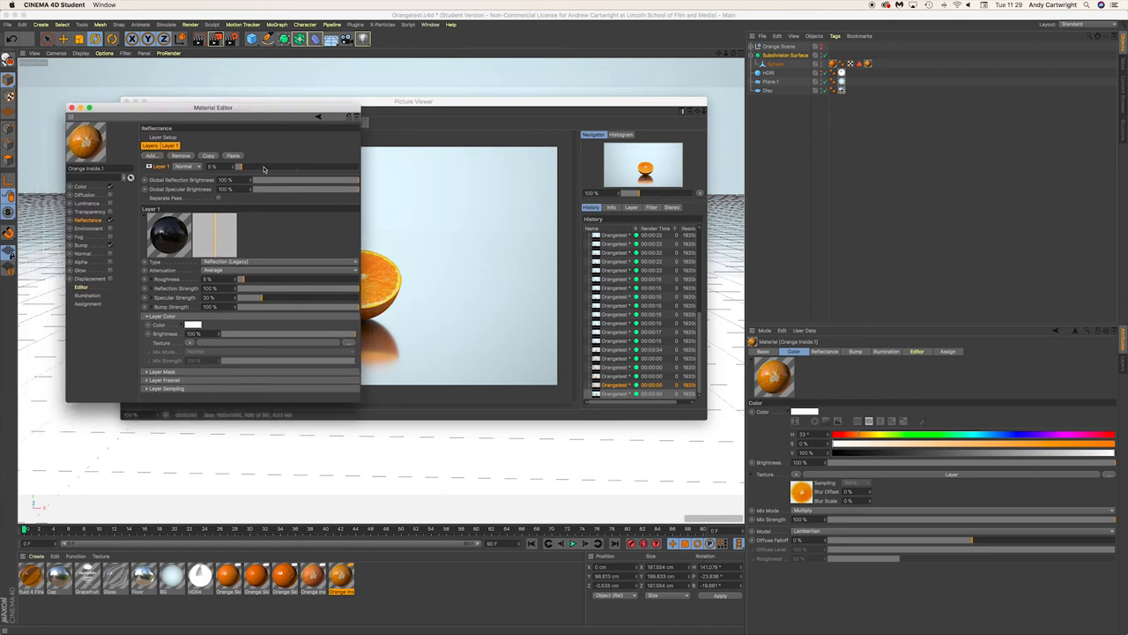
pyautogui.moveTo(202, 168)
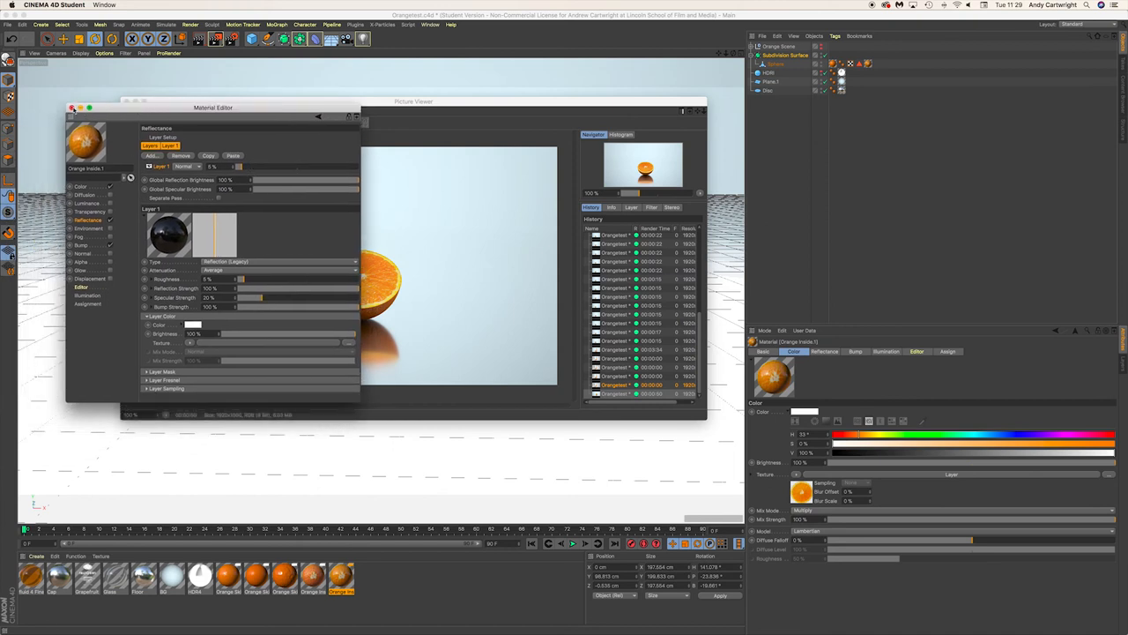
pyautogui.click(72, 108)
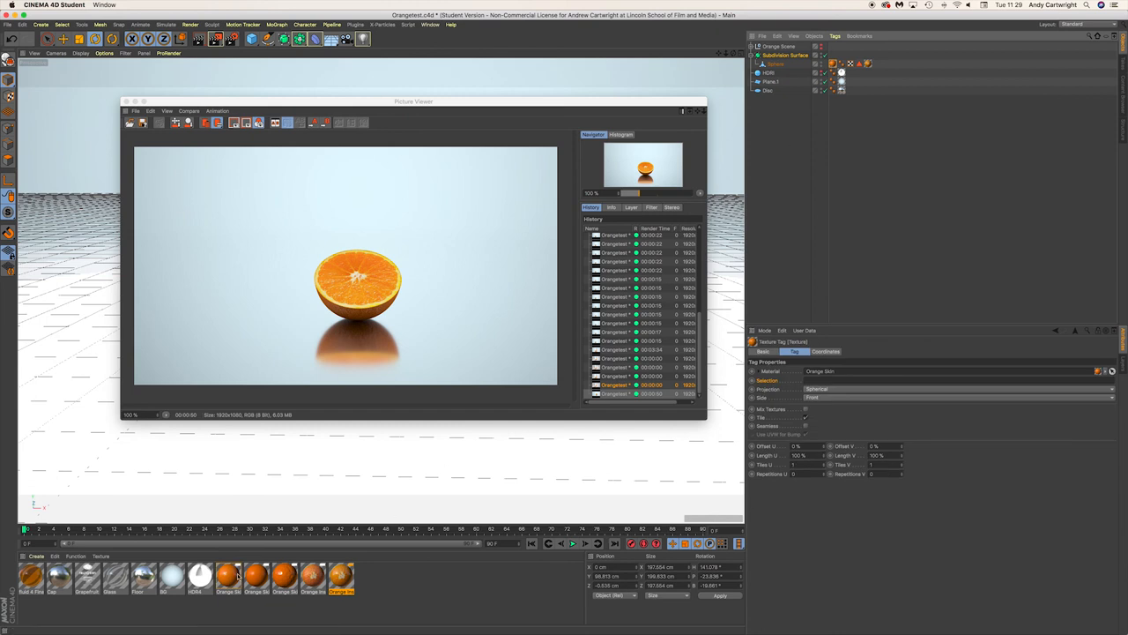
# Inspect the orange skin material's Reflectance, Color and noise-based Bump channels in its editor.
pyautogui.doubleClick(228, 593)
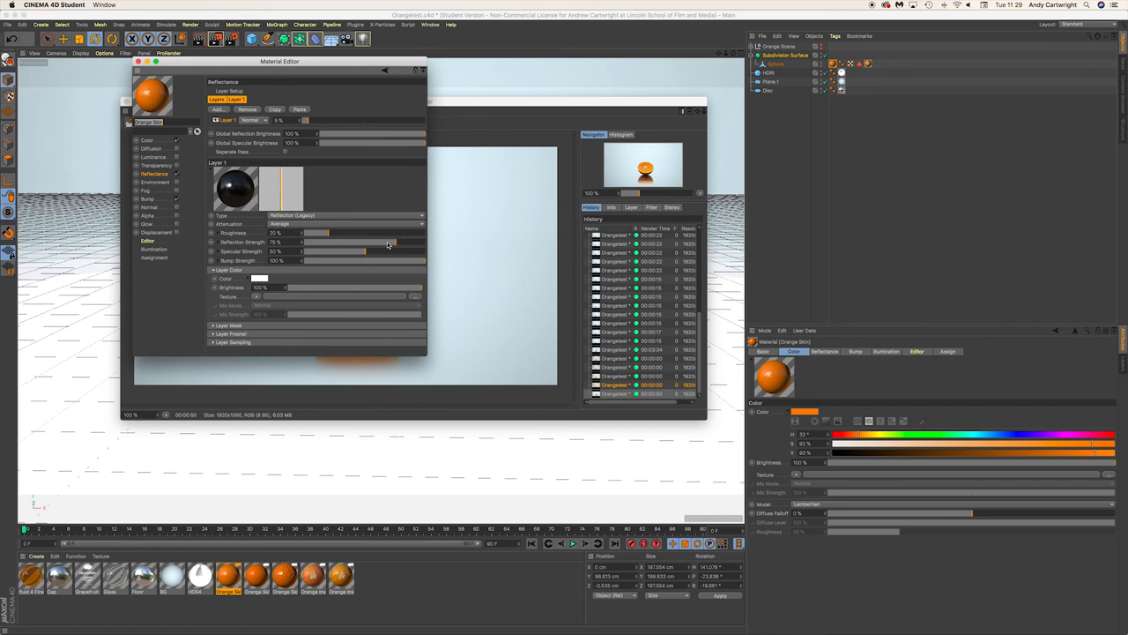
pyautogui.moveTo(331, 241); pyautogui.dragTo(384, 242)
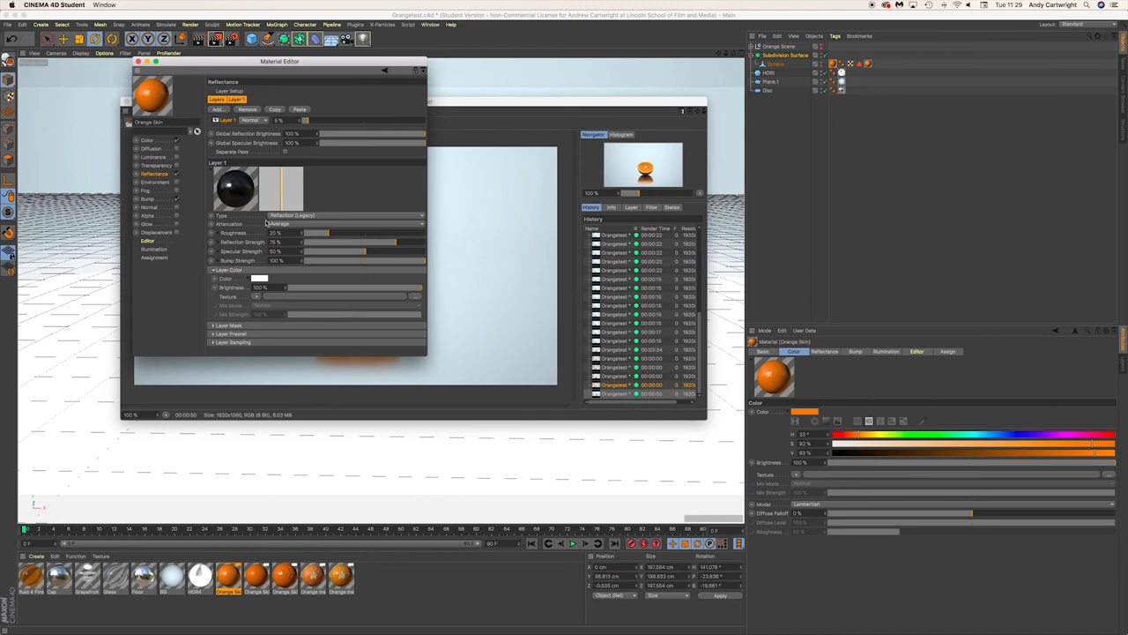
pyautogui.moveTo(267, 222)
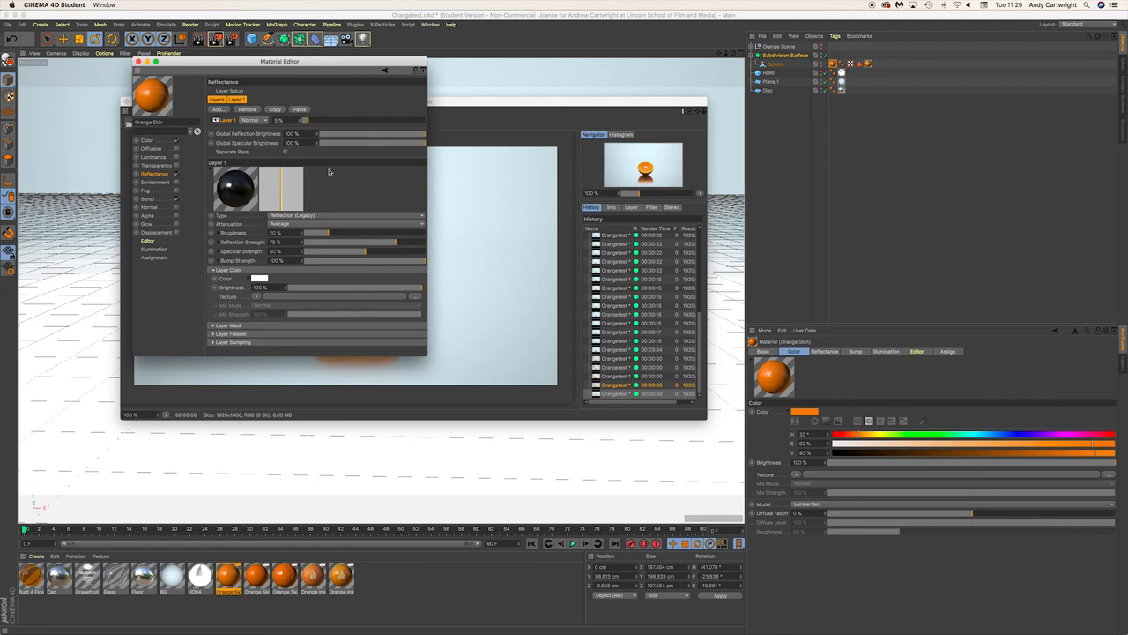
pyautogui.moveTo(117, 139)
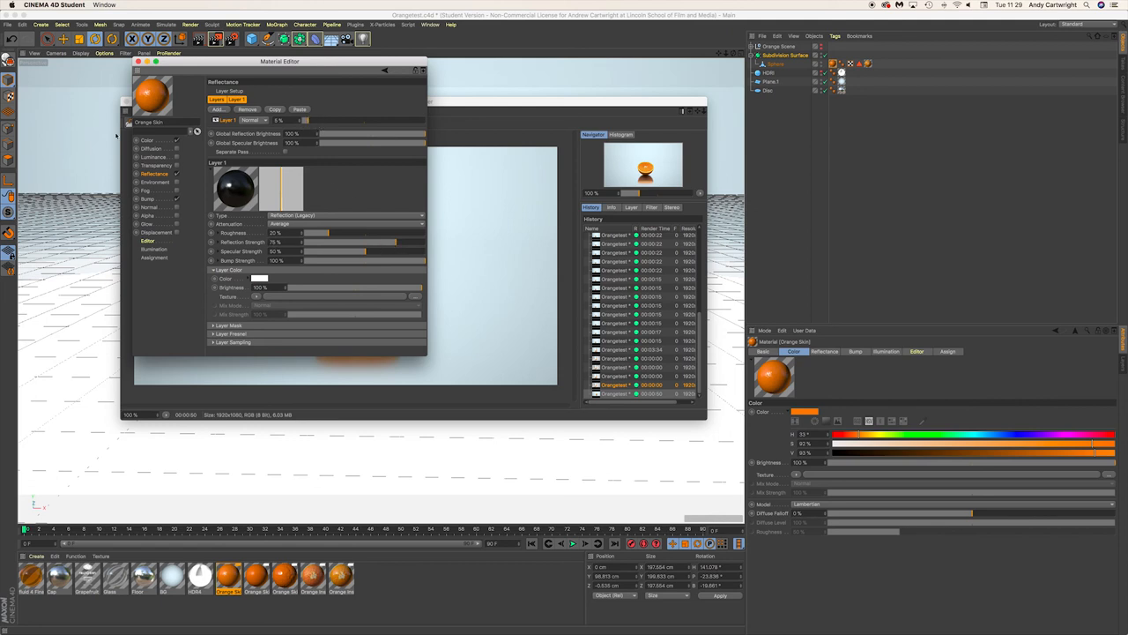
pyautogui.click(148, 141)
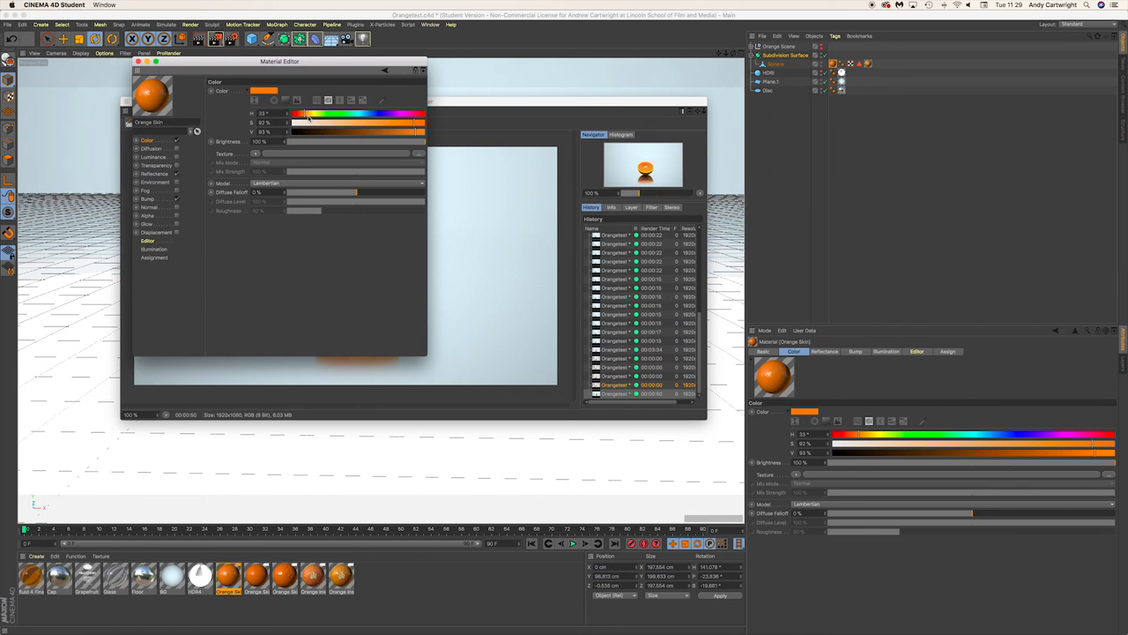
pyautogui.click(148, 198)
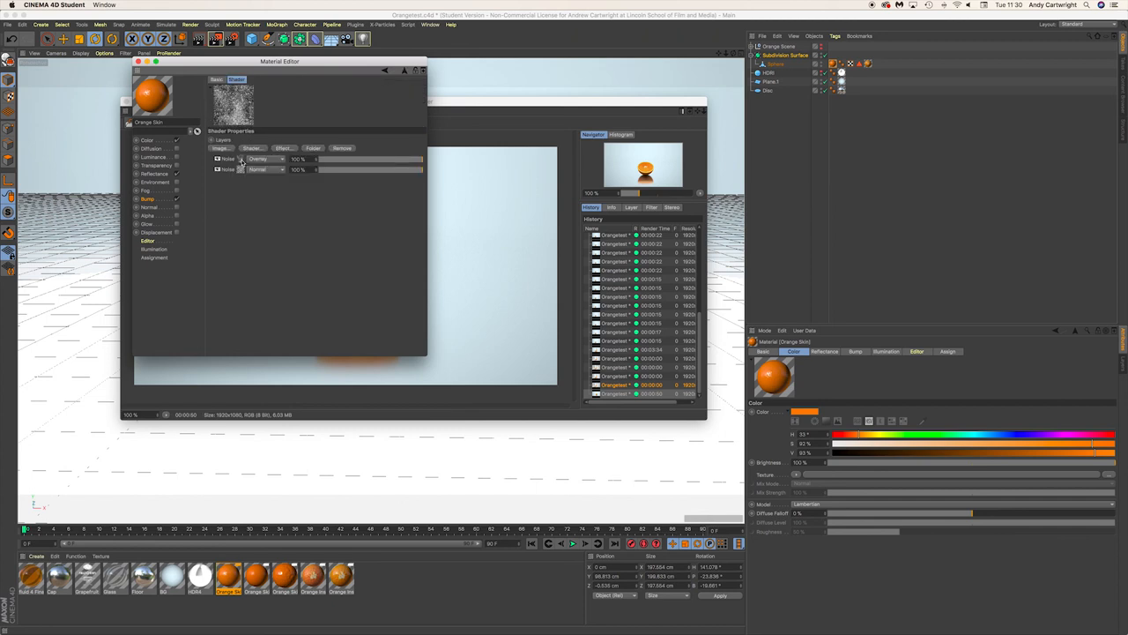
# Close the skin material's editor, leaving the half-orange render in Picture Viewer.
pyautogui.click(225, 169)
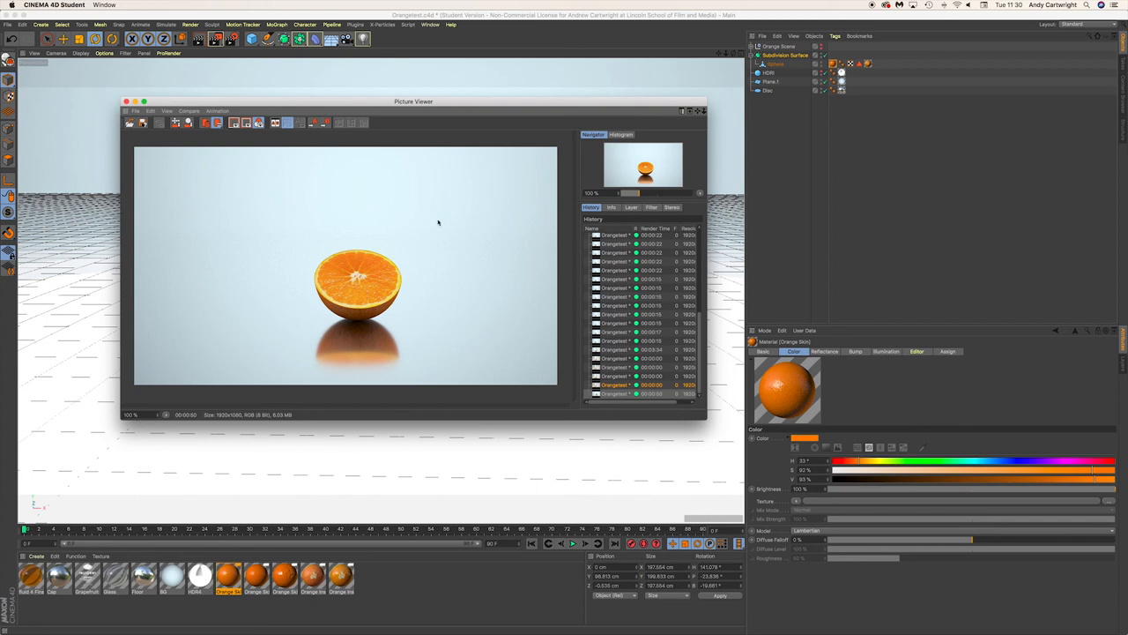
pyautogui.moveTo(353, 356)
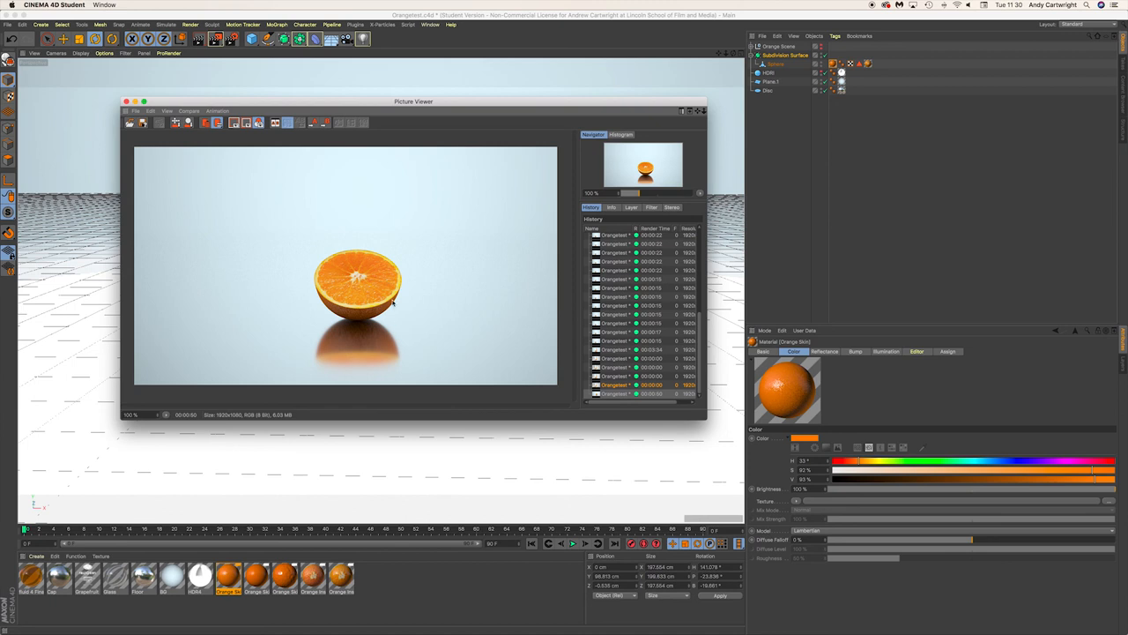
pyautogui.moveTo(328, 275)
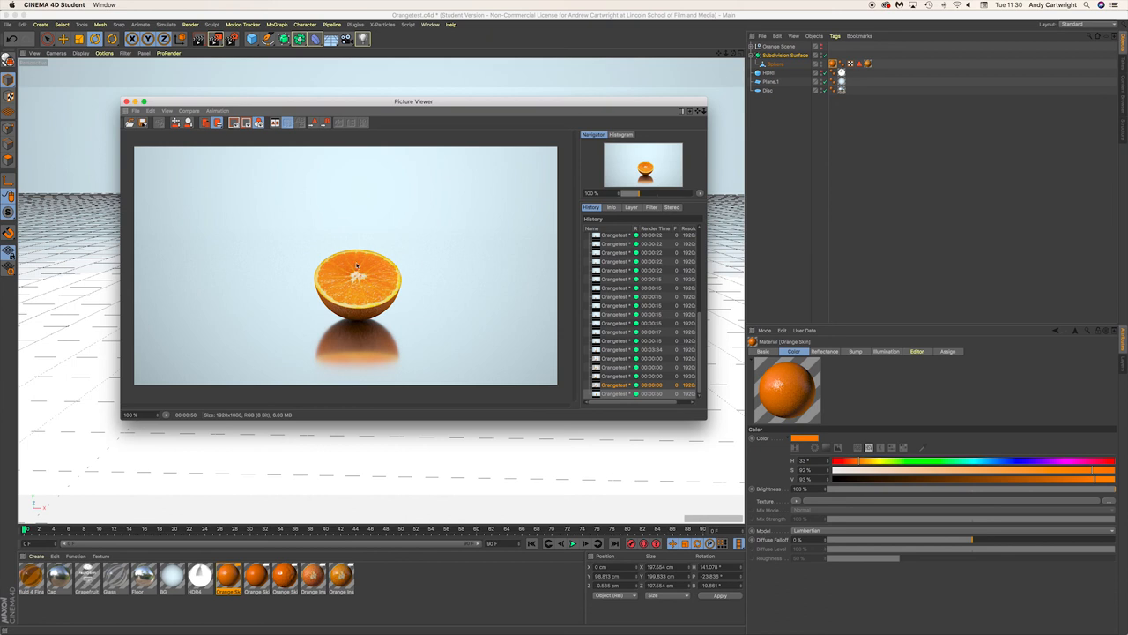
pyautogui.moveTo(337, 237)
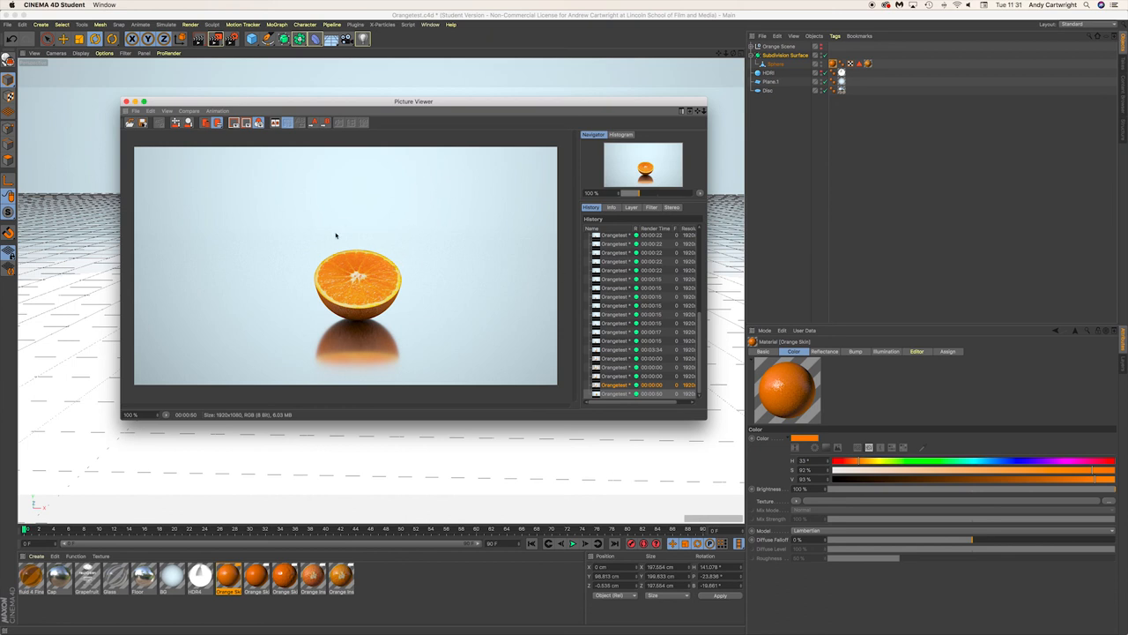
pyautogui.moveTo(326, 162)
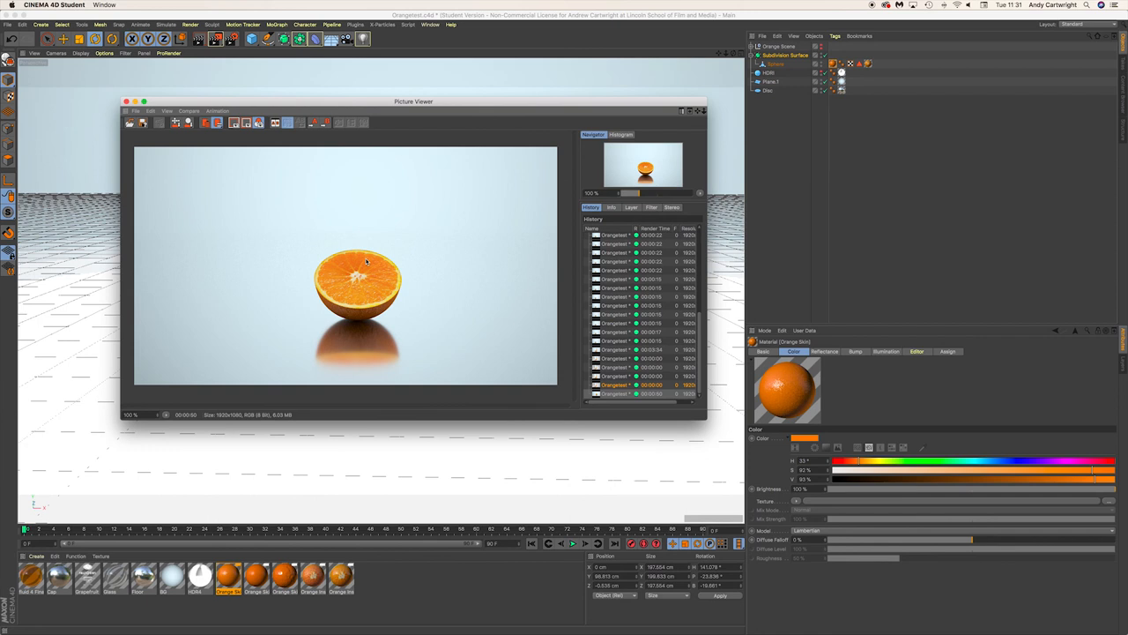
pyautogui.moveTo(368, 257)
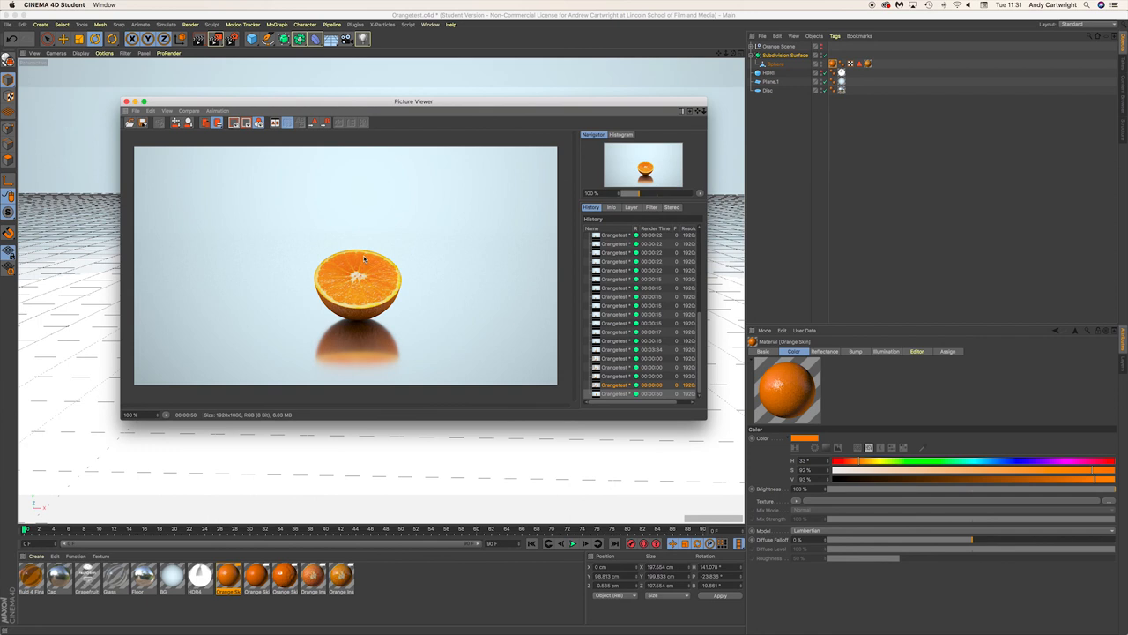
pyautogui.moveTo(266, 321)
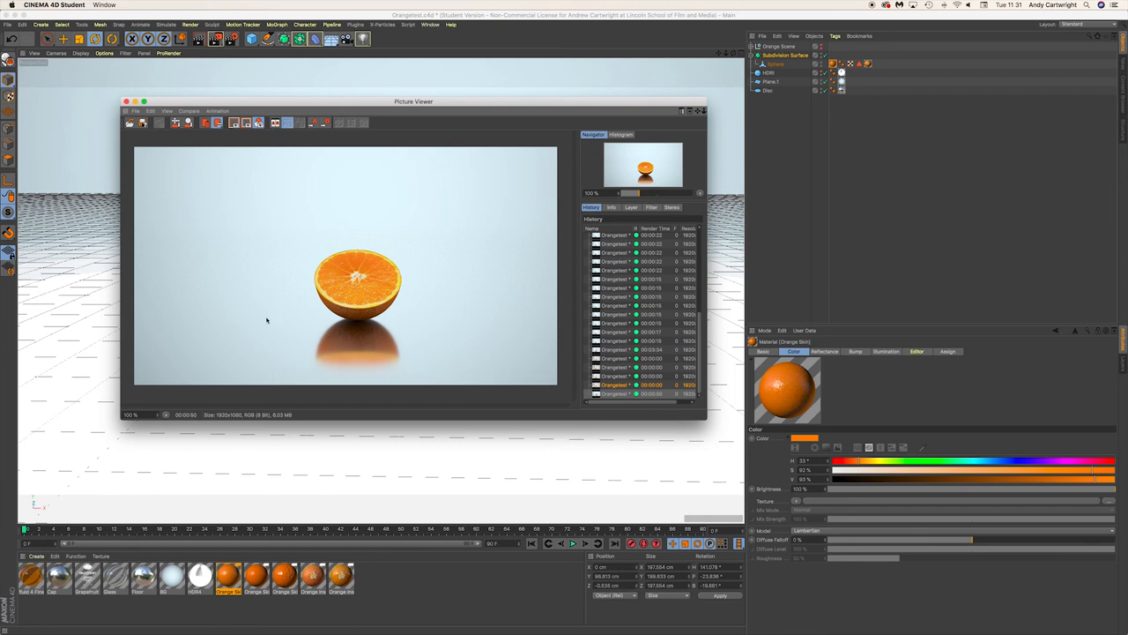
pyautogui.moveTo(503, 346)
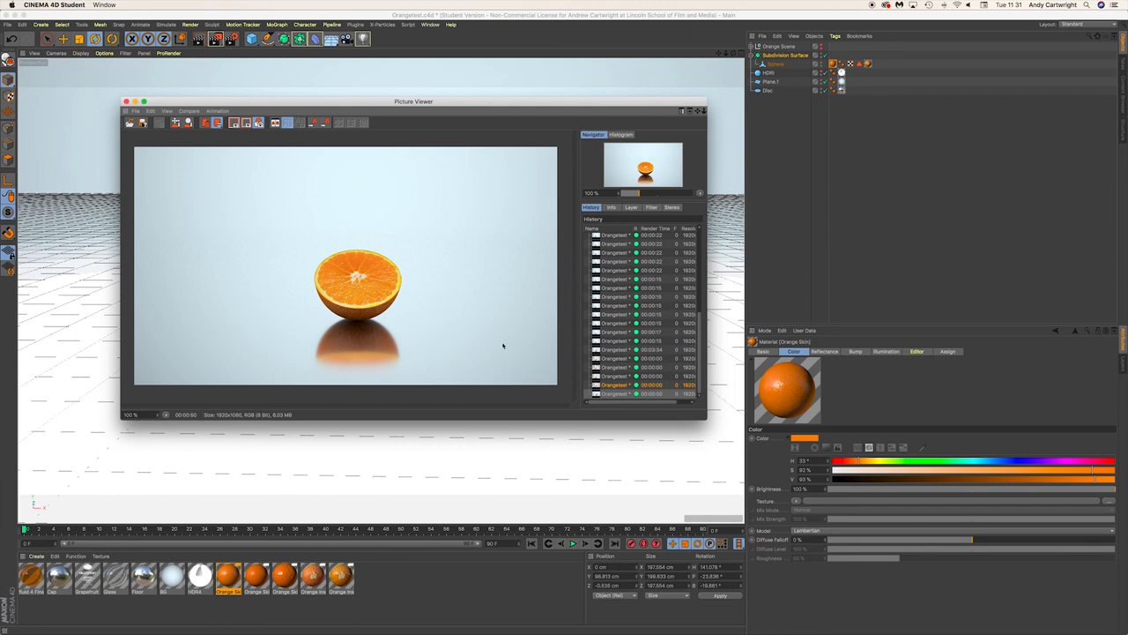
pyautogui.moveTo(374, 155)
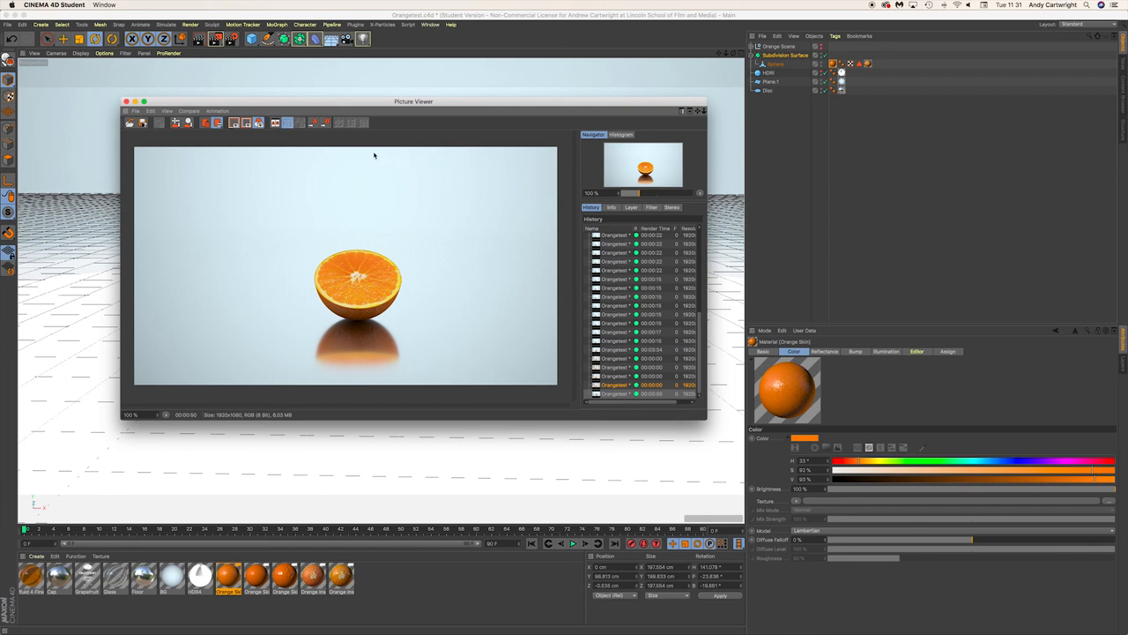